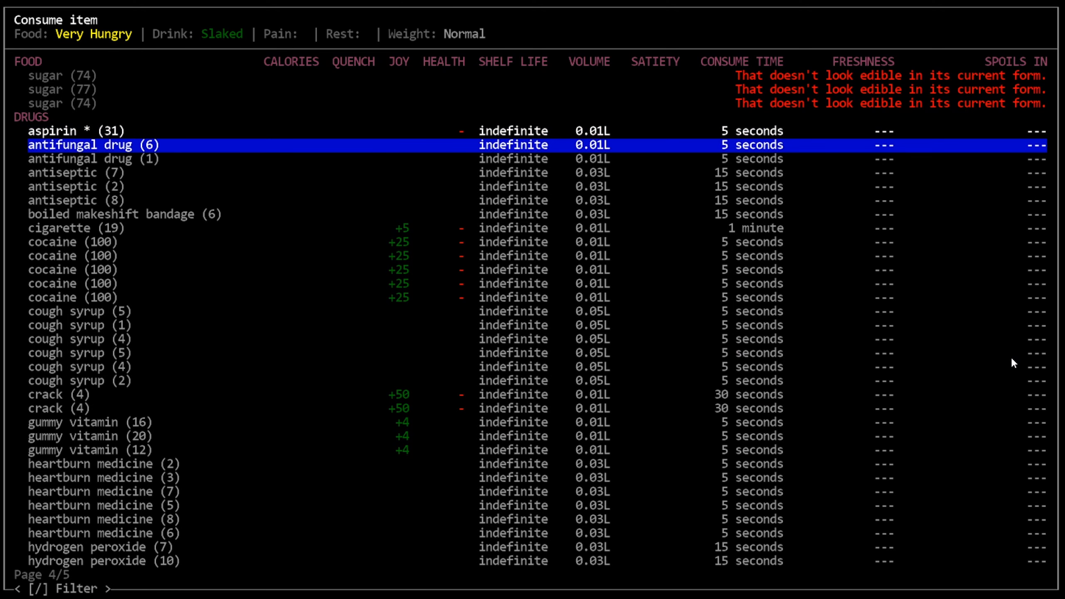
Step: Review the dehydrated vegetable and pickles in the Consume list, then filter recipes for 'bean'
{"action": "scroll", "scroll_direction": "down", "scroll_amount": 3}
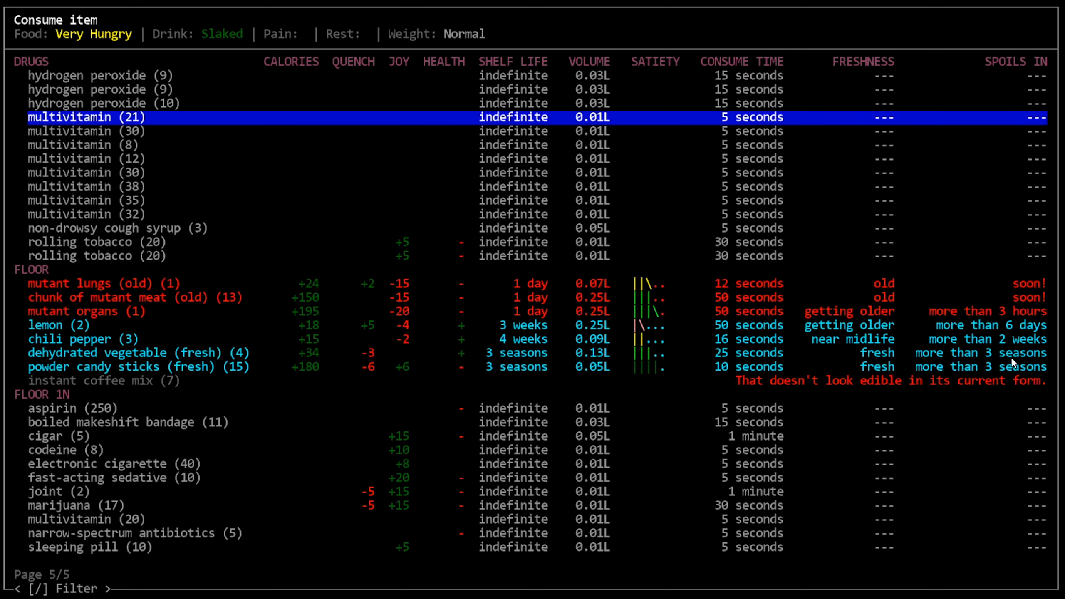
{"action": "left_click", "coordinate": [133, 353]}
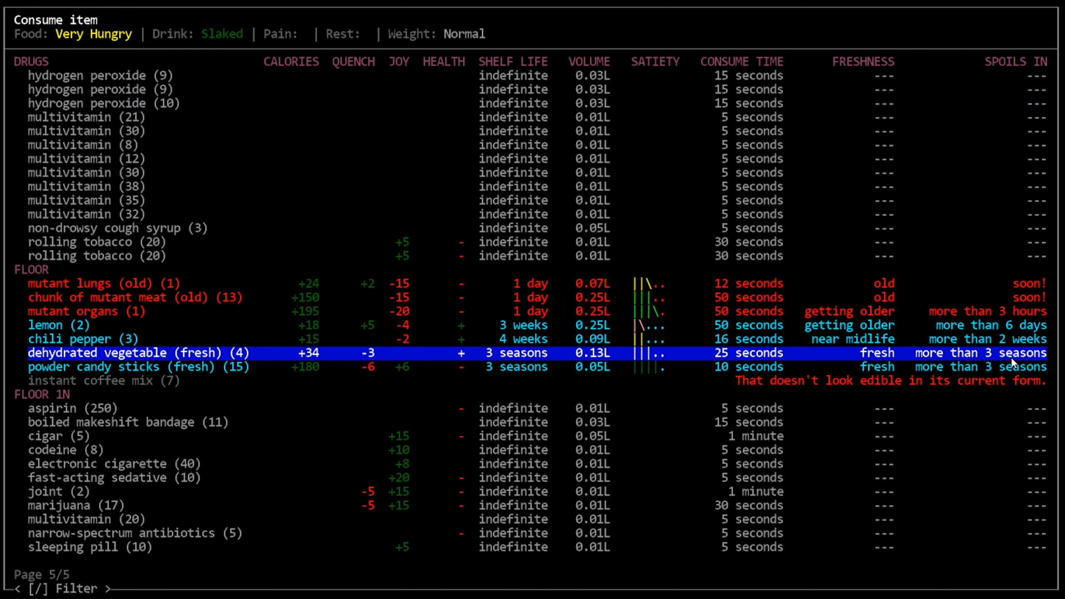
{"action": "left_click", "coordinate": [71, 519]}
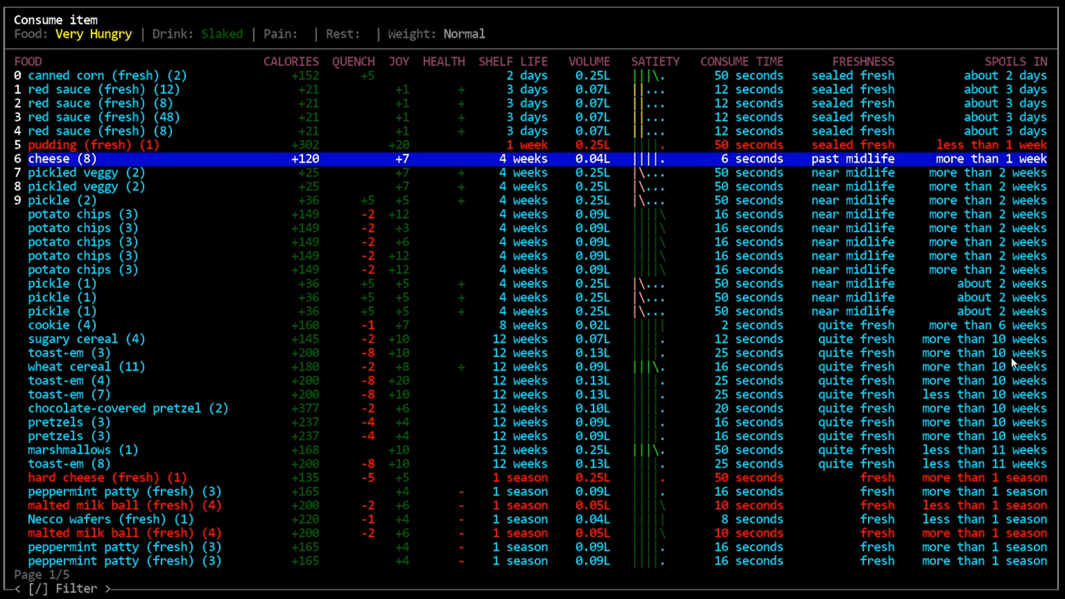
{"action": "key", "text": "Down"}
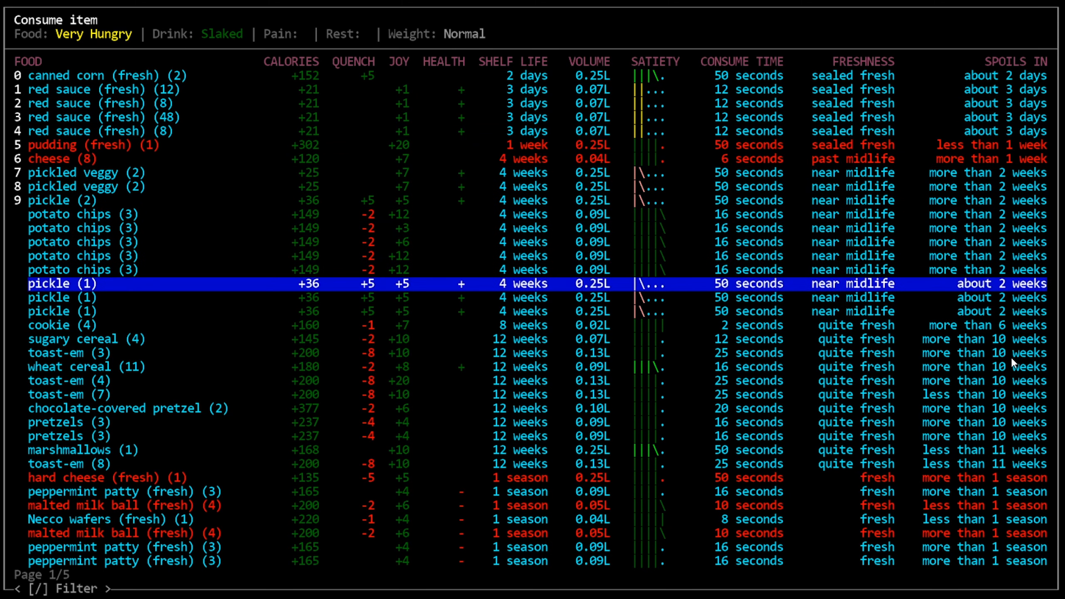
{"action": "key", "text": "Down"}
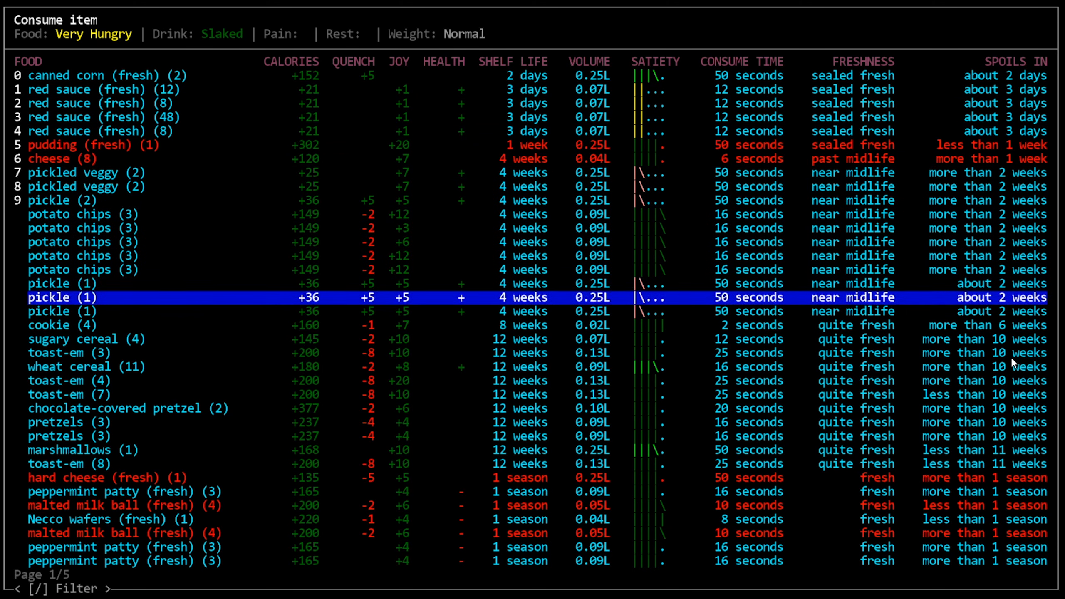
{"action": "type", "text": "bean"}
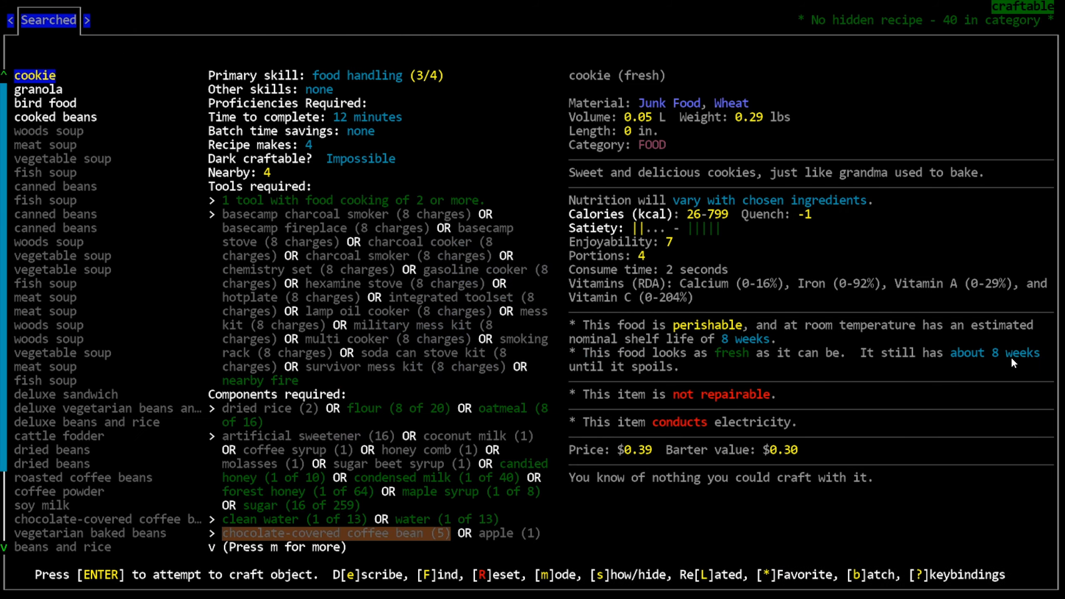
Step: Leave the recipes and eat and drink the beer until Satisfied and slaked
{"action": "left_click", "coordinate": [55, 117]}
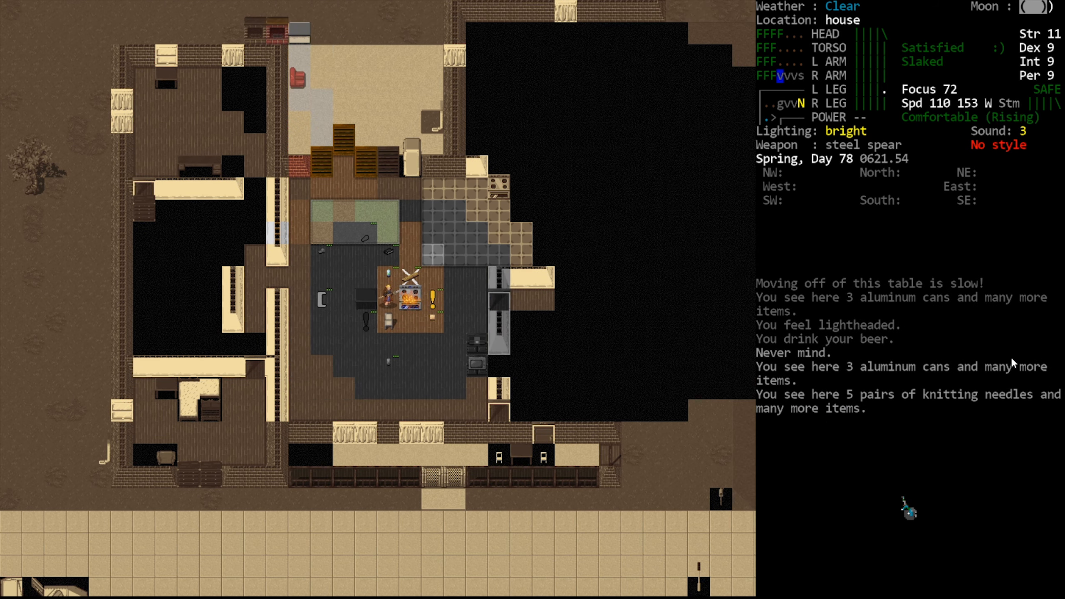
Step: Fetch and butcher the chicken corpse, cook its meat scraps in the kitchen, then head to the yard
{"action": "key", "text": "i"}
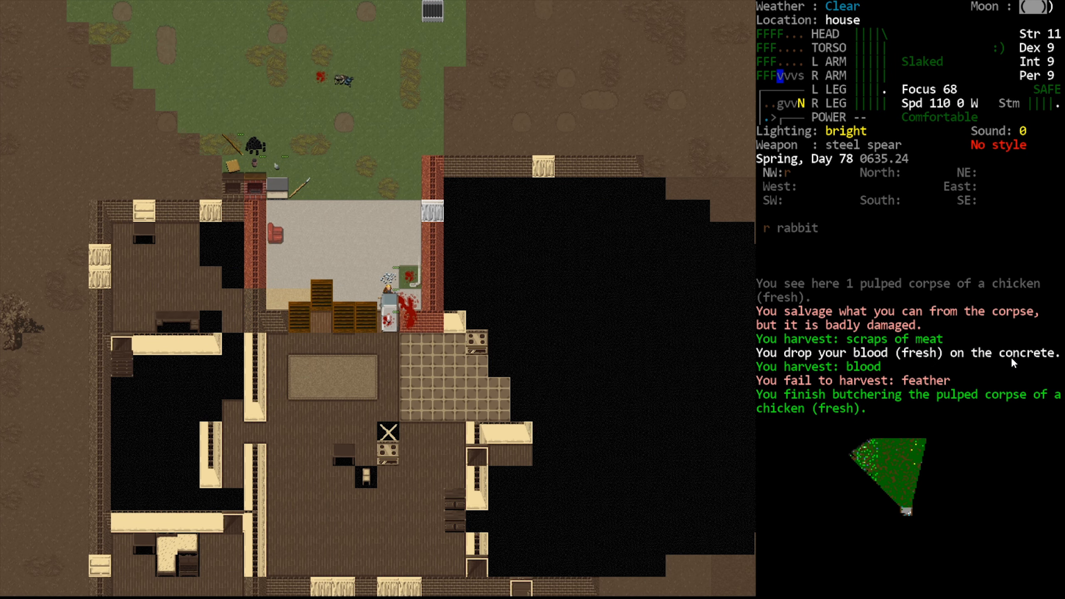
{"action": "key", "text": "@"}
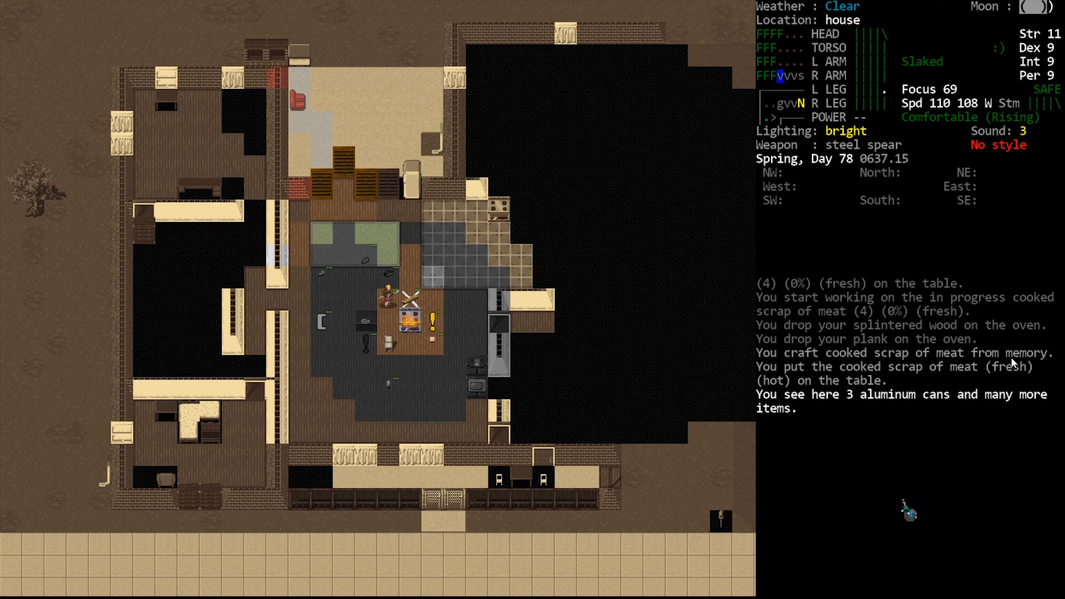
{"action": "key", "text": "m"}
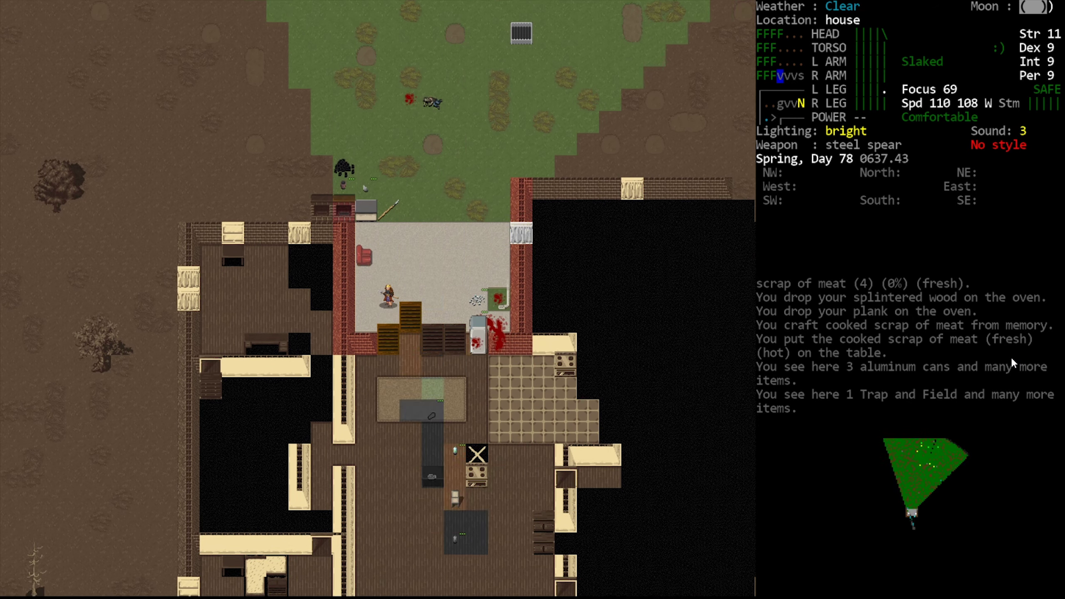
Step: Pull the cart north across the field into the liquor store and grab a sealed beer can
{"action": "key", "text": "k"}
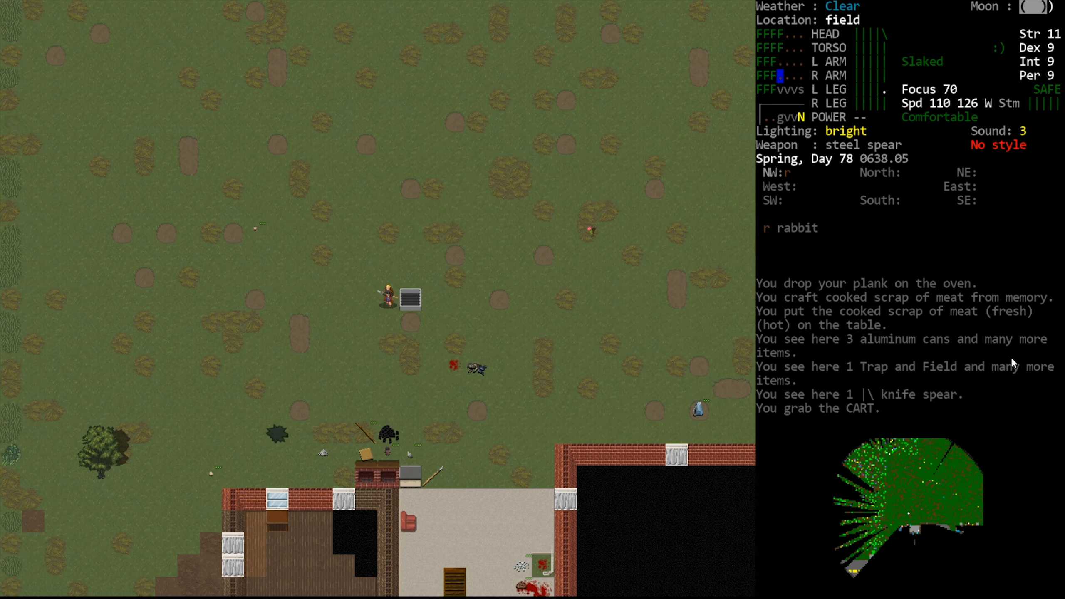
{"action": "key", "text": "up"}
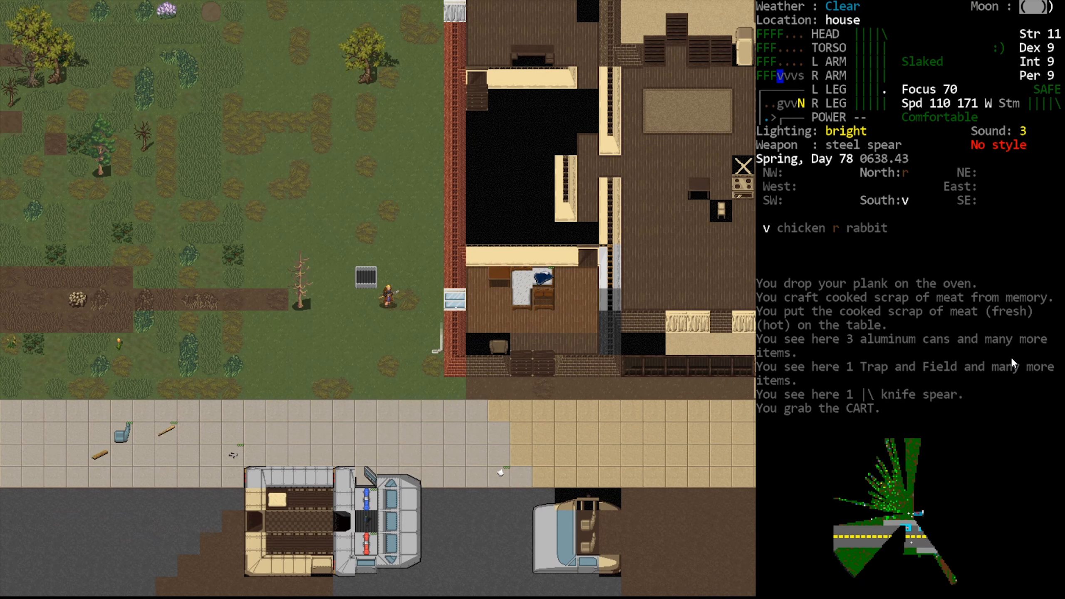
{"action": "key", "text": "s"}
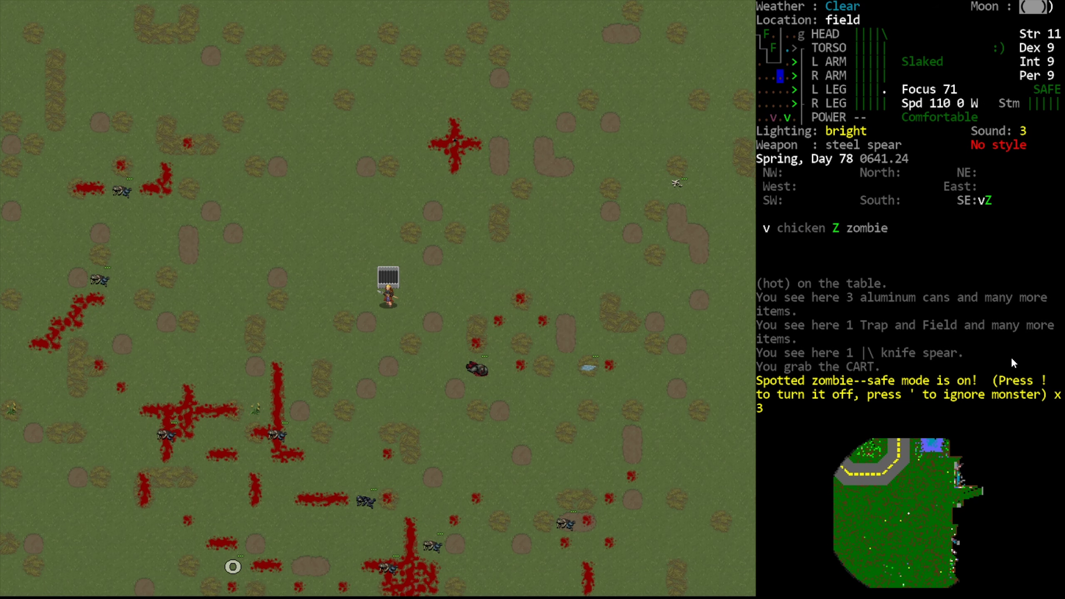
{"action": "key", "text": "!"}
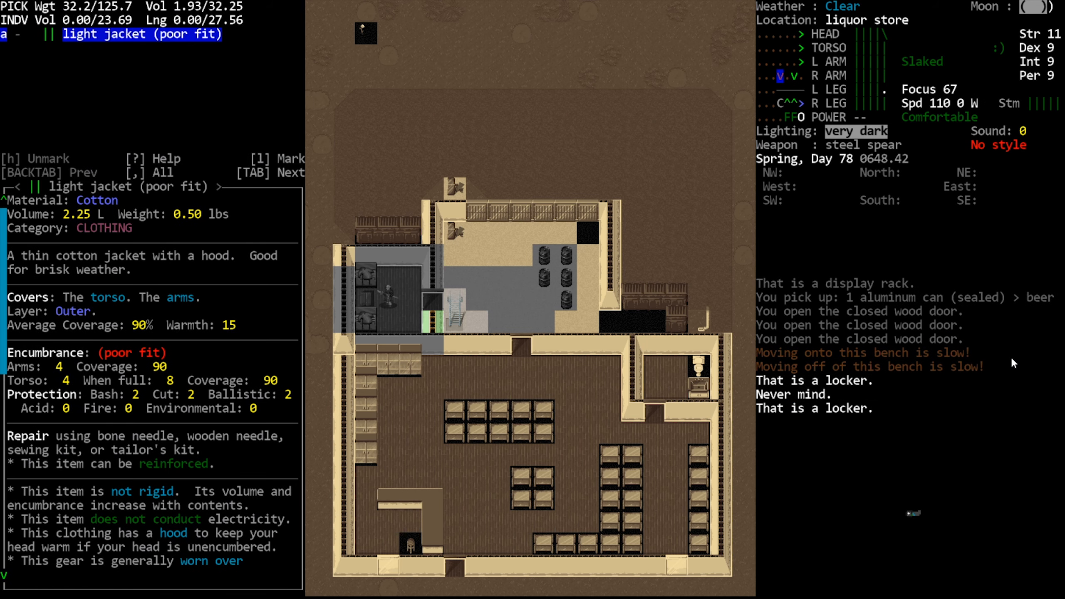
Step: Examine the aluminum keg of Belgian ale, then haul the cart out to the street
{"action": "key", "text": "Escape"}
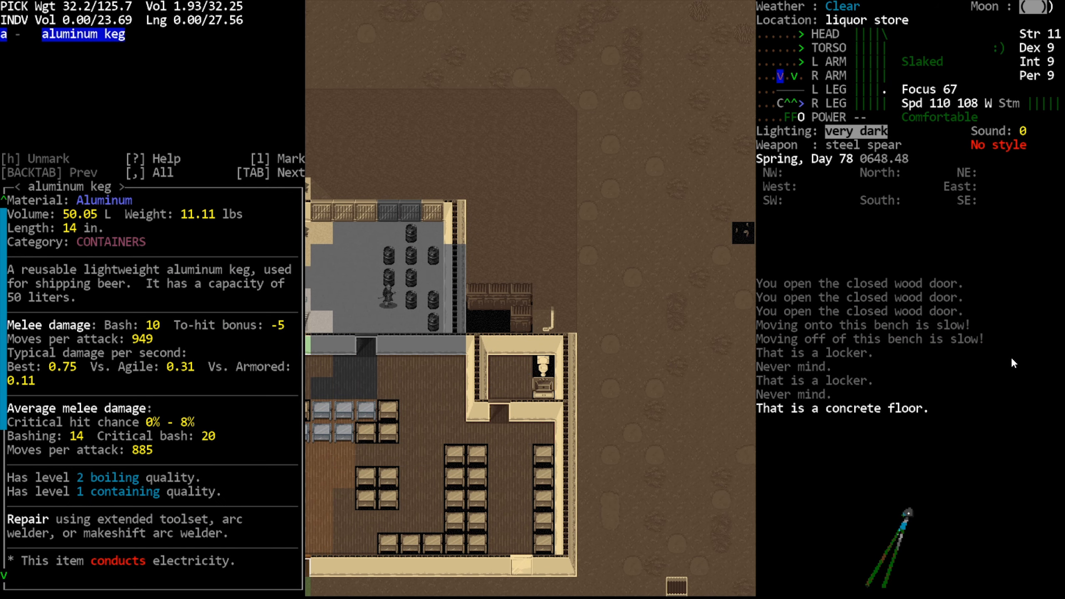
{"action": "key", "text": "Escape"}
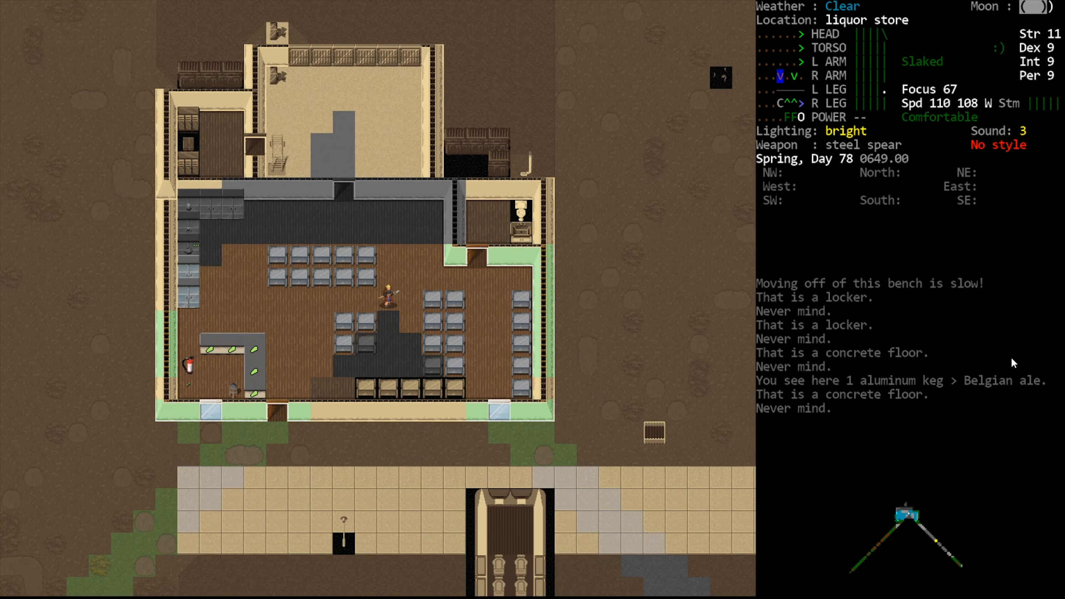
{"action": "key", "text": "s"}
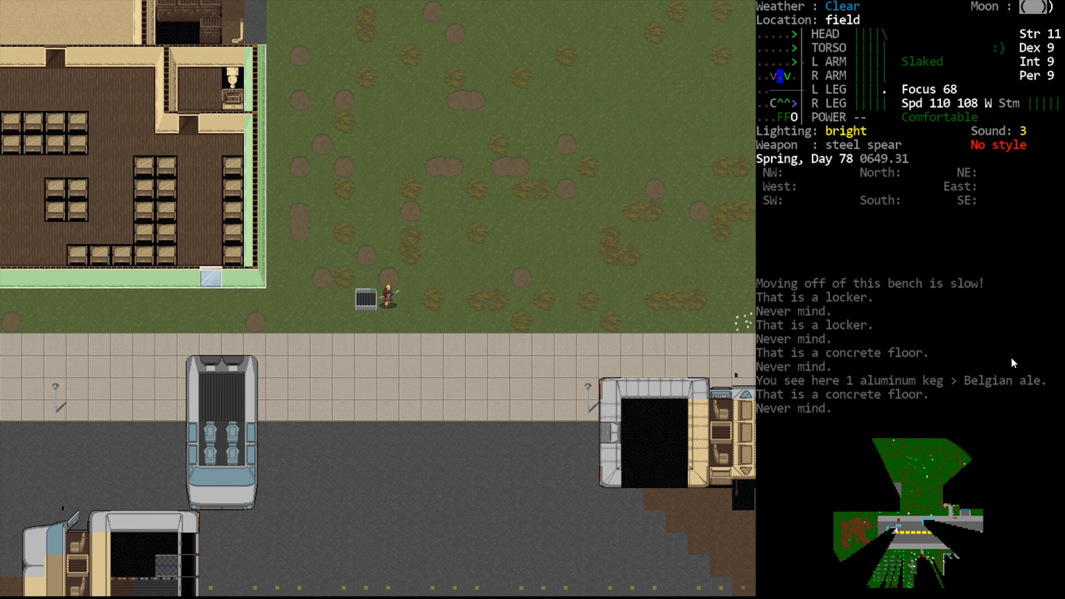
Step: Cross the fences to the locked house and climb its downspout onto the roof
{"action": "key", "text": "g"}
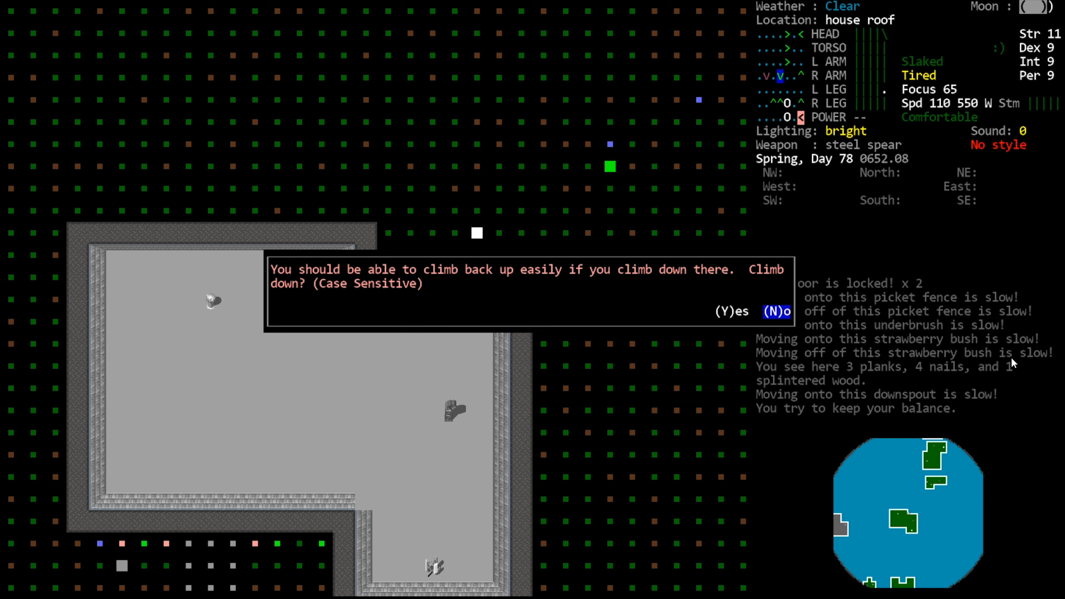
Step: Climb down to the front yard, pulp the sidewalk zombie corpse and rest until refreshed
{"action": "key", "text": "Y"}
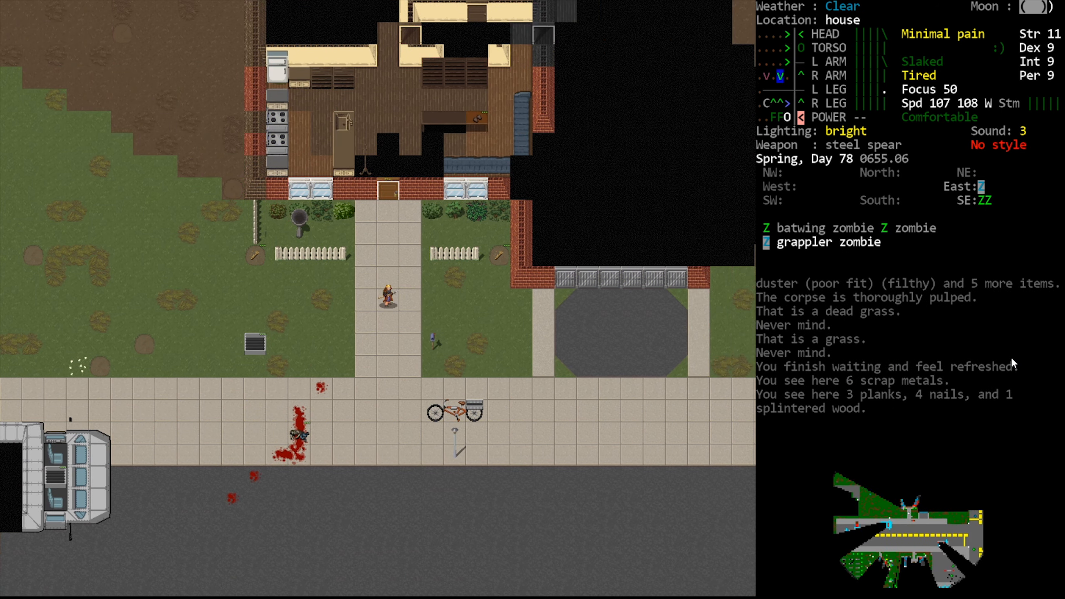
Step: Step through the rose bush and window to take the condensed milk and maple syrup
{"action": "key", "text": "up"}
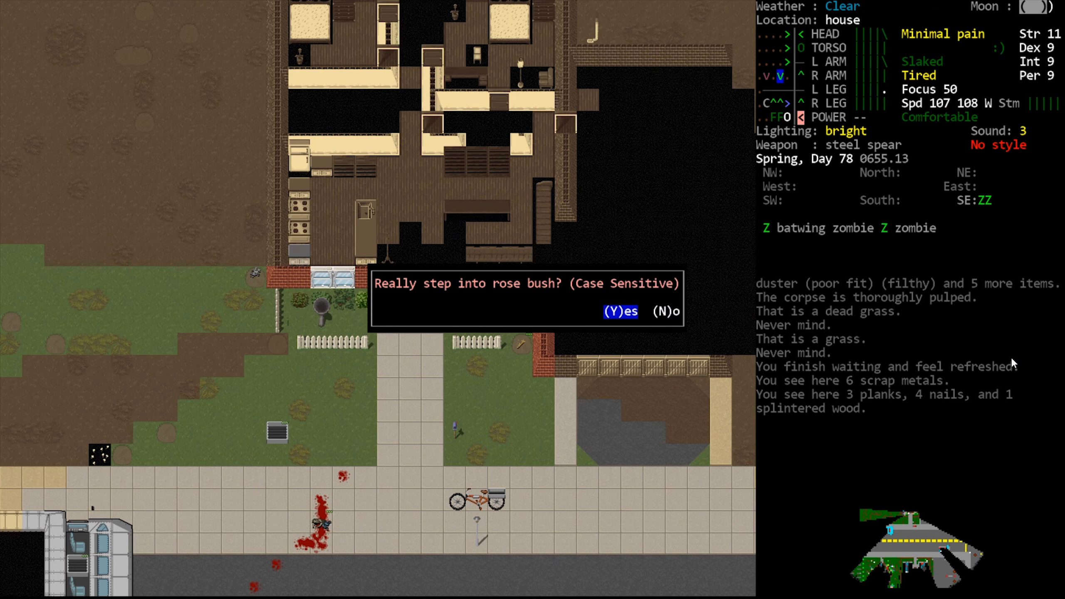
{"action": "key", "text": "Y"}
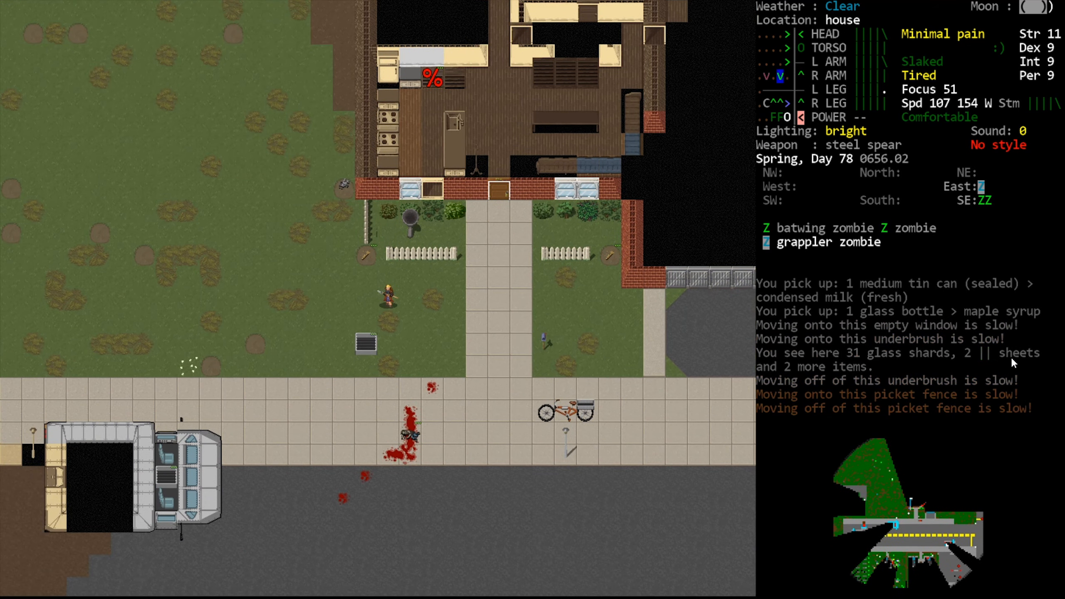
Step: Stow the light battery in the cart's box as zombies are spotted approaching
{"action": "key", "text": "d"}
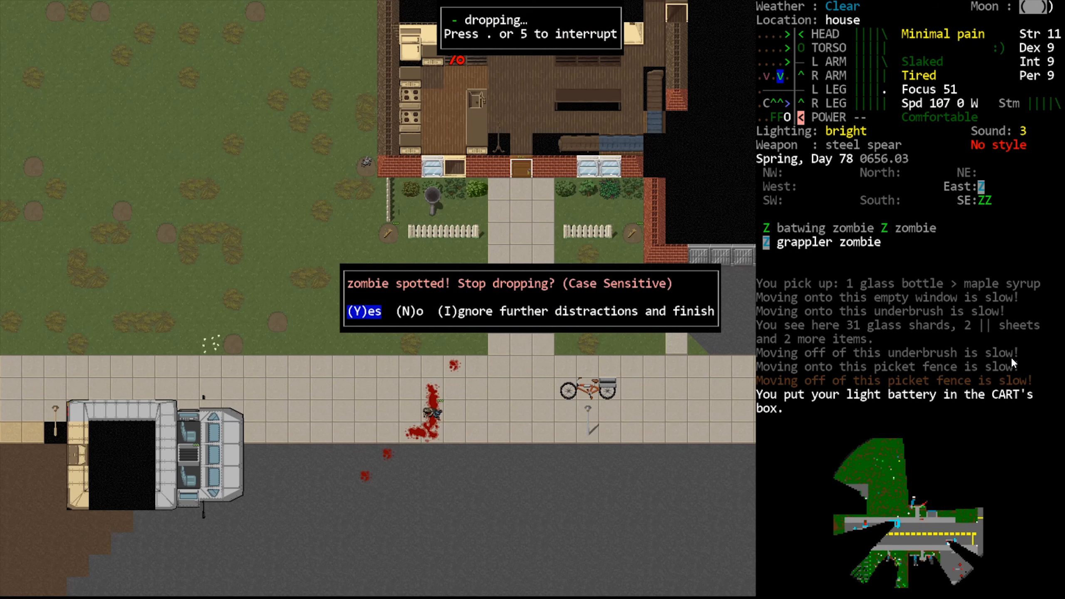
{"action": "key", "text": "I"}
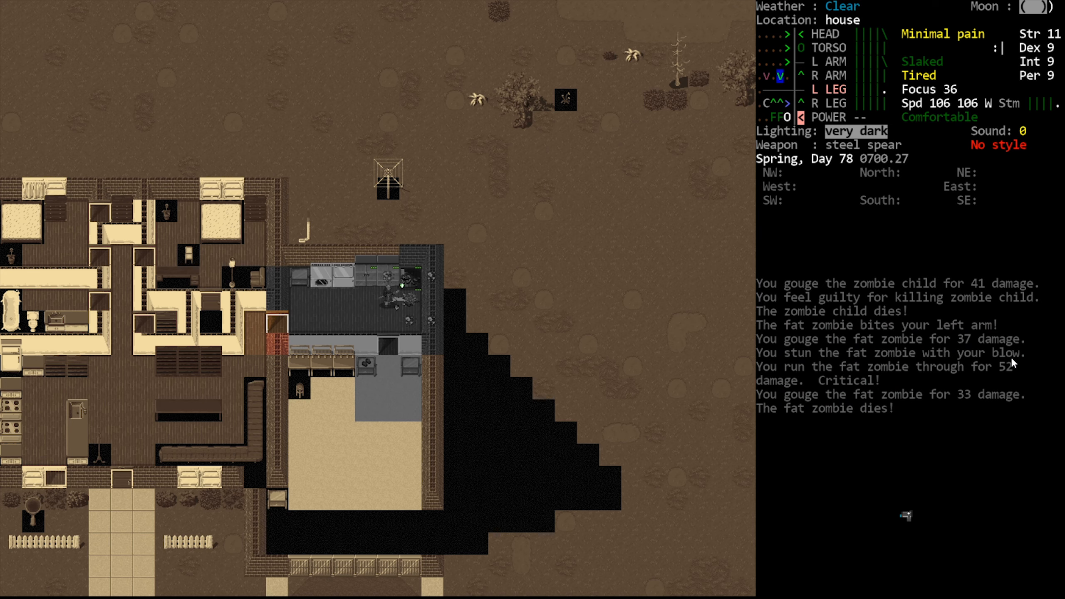
Step: Start applying a boiled makeshift bandage, then cancel it and back out of the Use item menu
{"action": "key", "text": "a"}
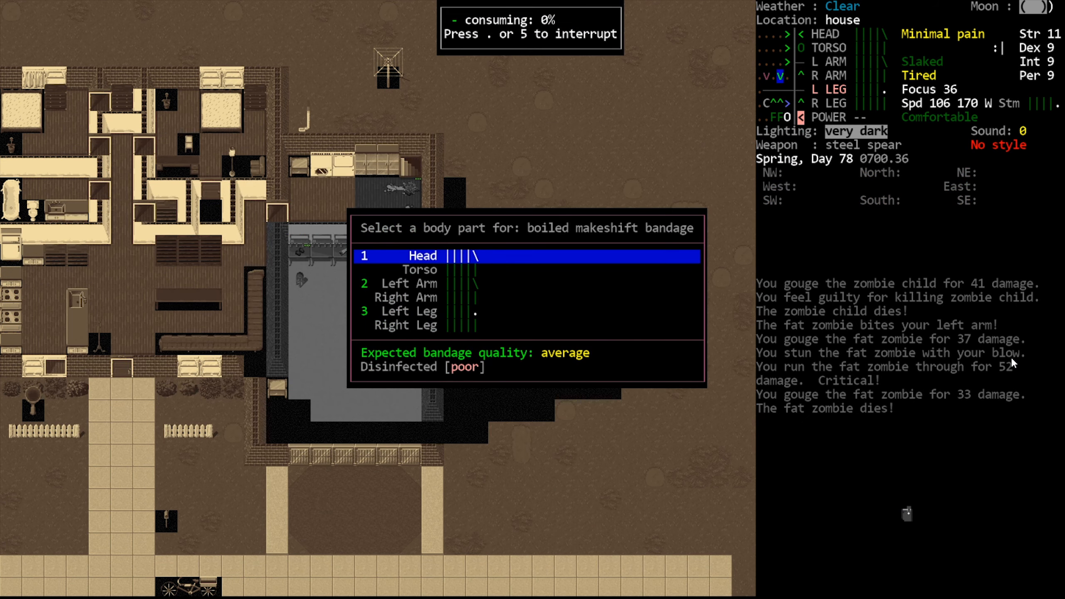
{"action": "key", "text": "Escape"}
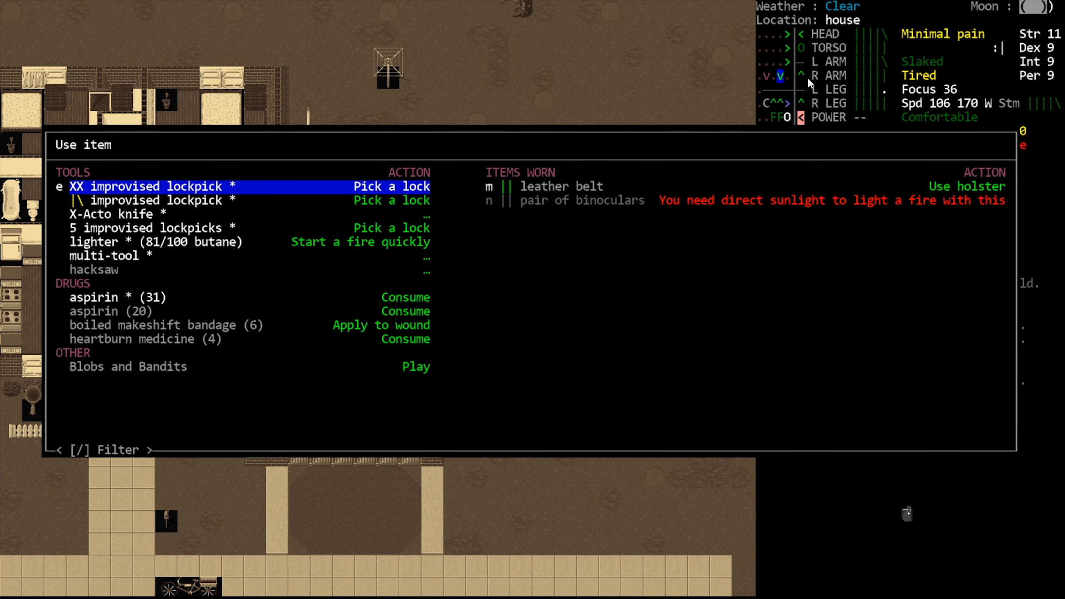
{"action": "mouse_move", "coordinate": [972, 172]}
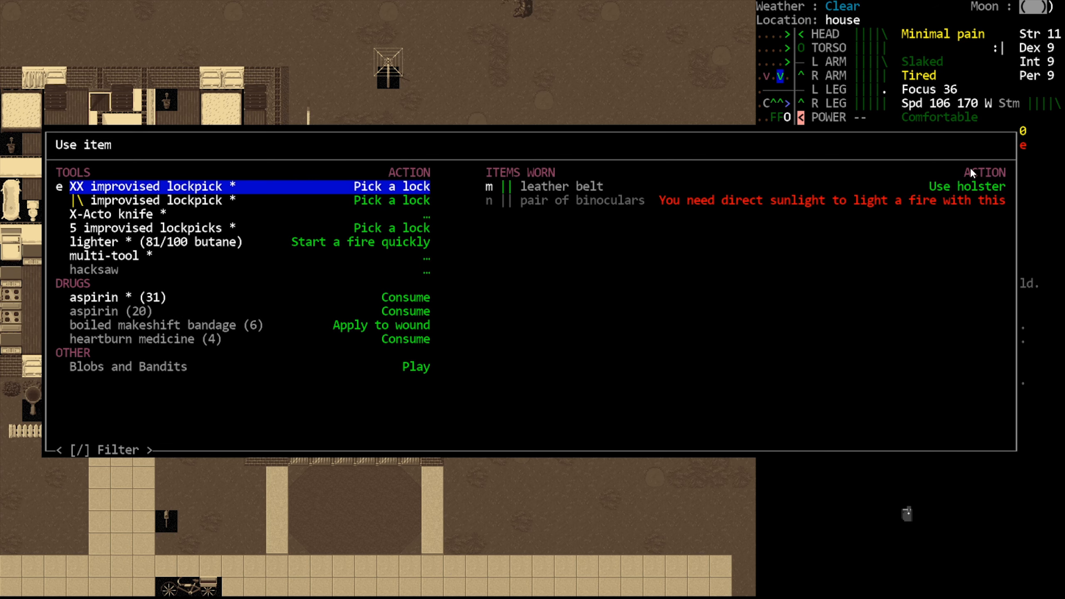
{"action": "key", "text": "Escape"}
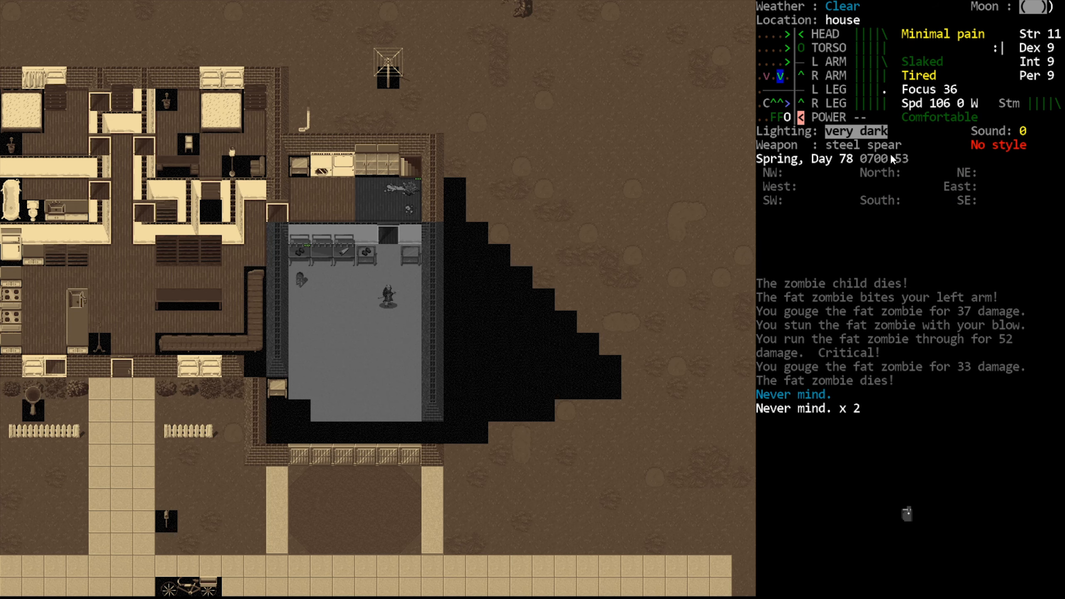
{"action": "mouse_move", "coordinate": [1050, 244]}
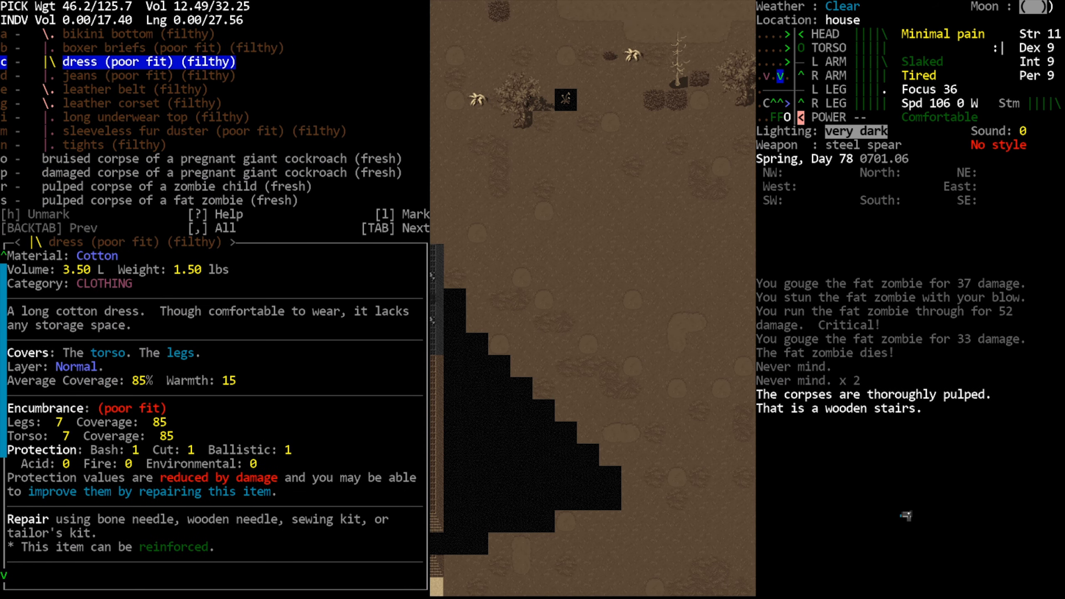
Step: Kill and pulp the firefighter zombie, then take its stylish wallet with 29 items
{"action": "key", "text": "Up"}
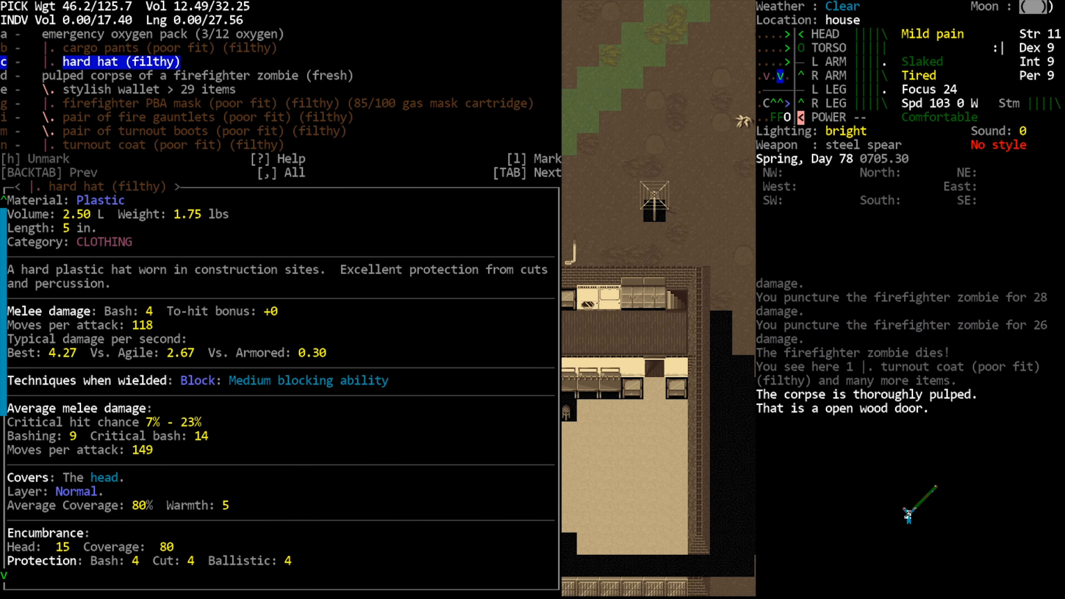
{"action": "key", "text": "Down"}
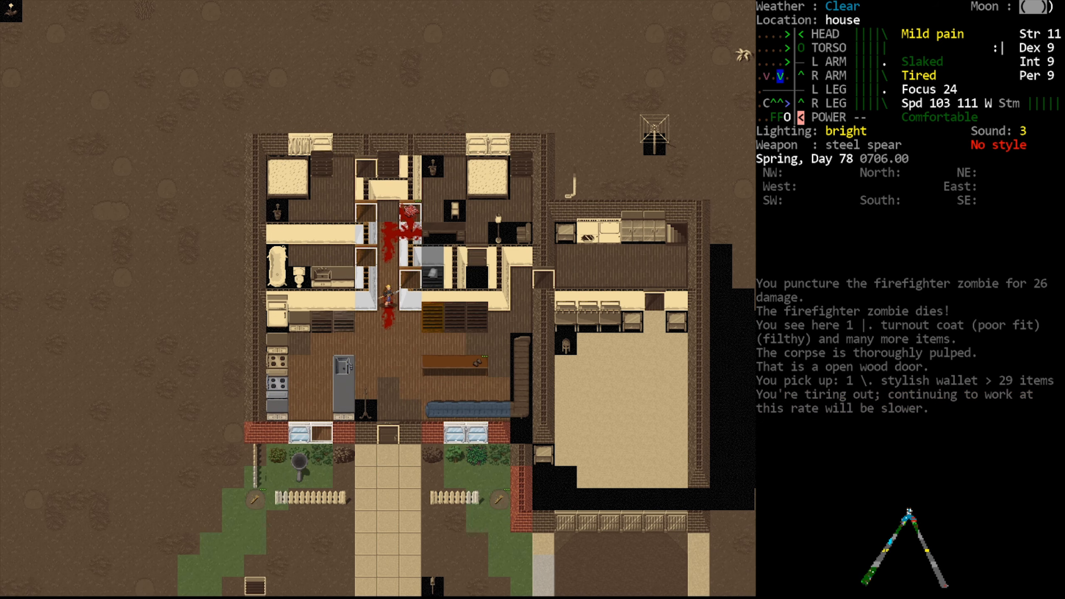
Step: Target and attack the bleeding zombie, then fight the giant cockroach nymphs
{"action": "key", "text": "@"}
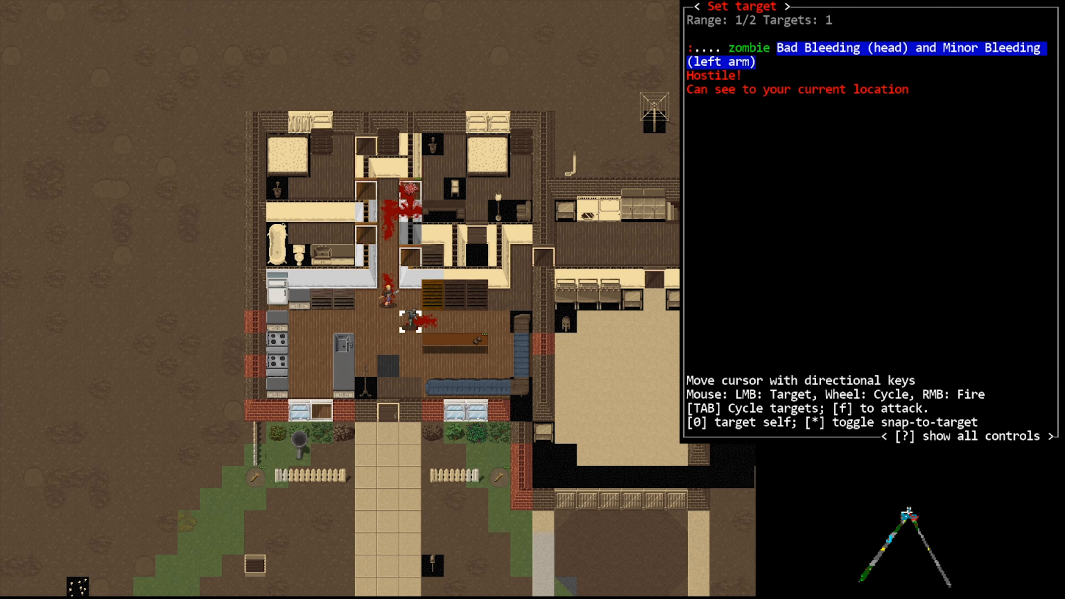
{"action": "key", "text": "f"}
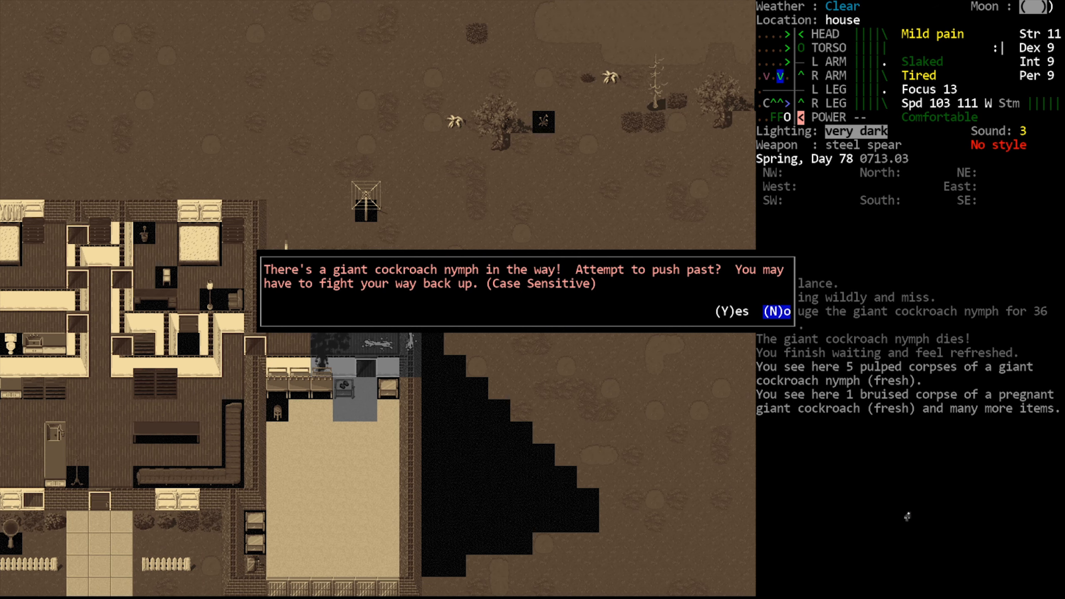
Step: Decline pushing past the nymph and kill the pregnant giant cockroach inside
{"action": "key", "text": "n"}
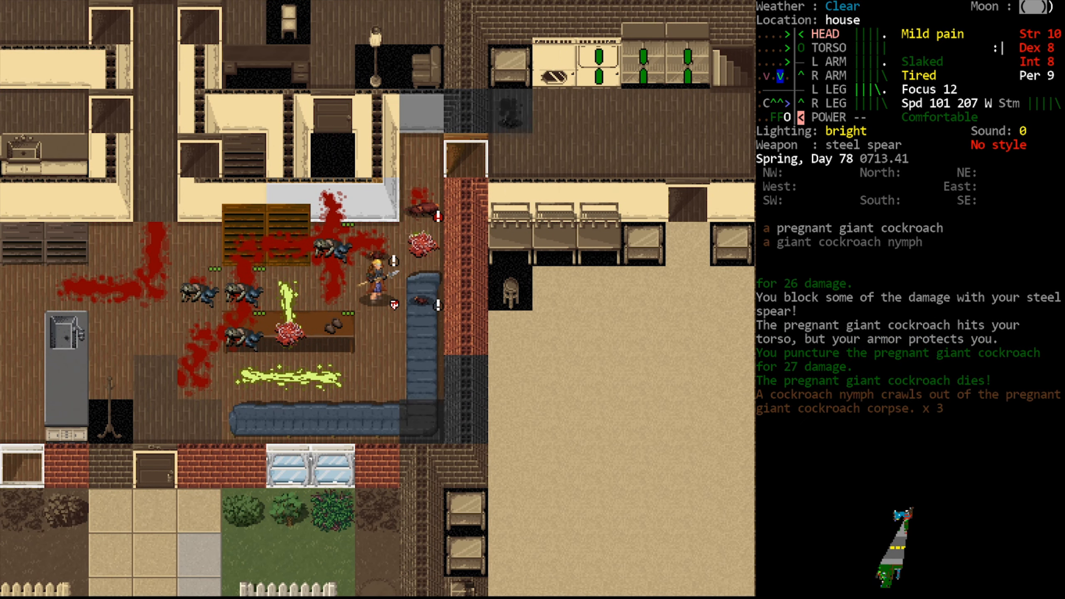
Step: Strike the pregnant giant cockroach among three targets, then flee through the window into the field
{"action": "key", "text": "f"}
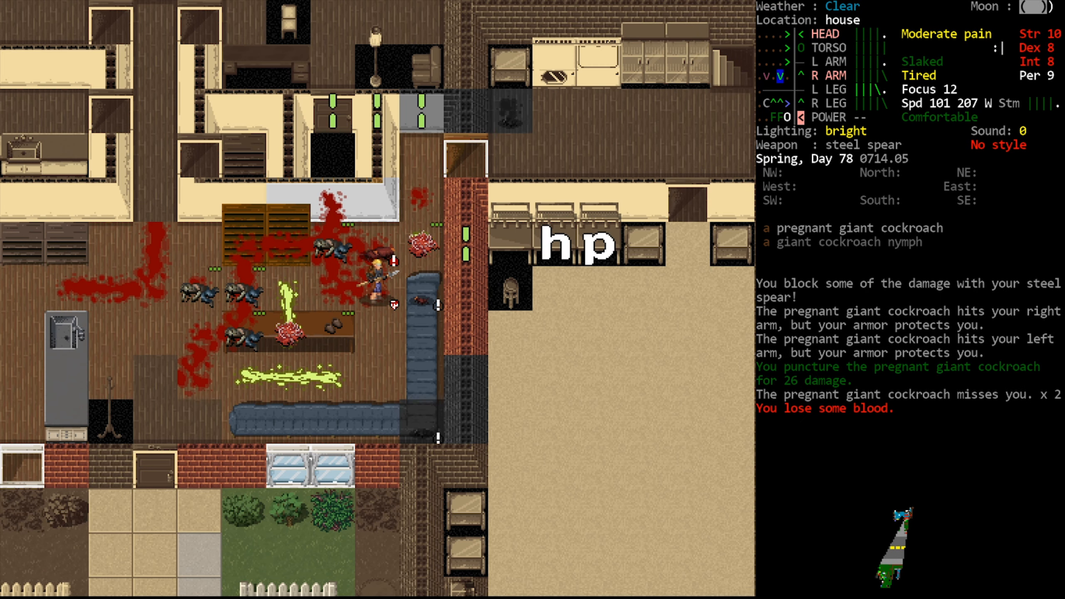
{"action": "key", "text": "f"}
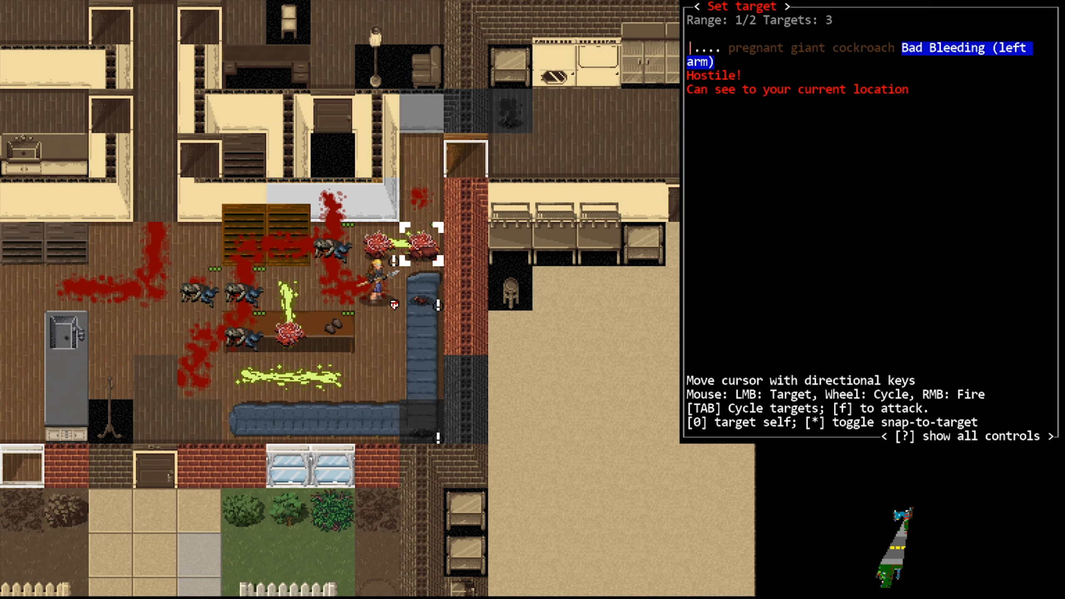
{"action": "key", "text": "f"}
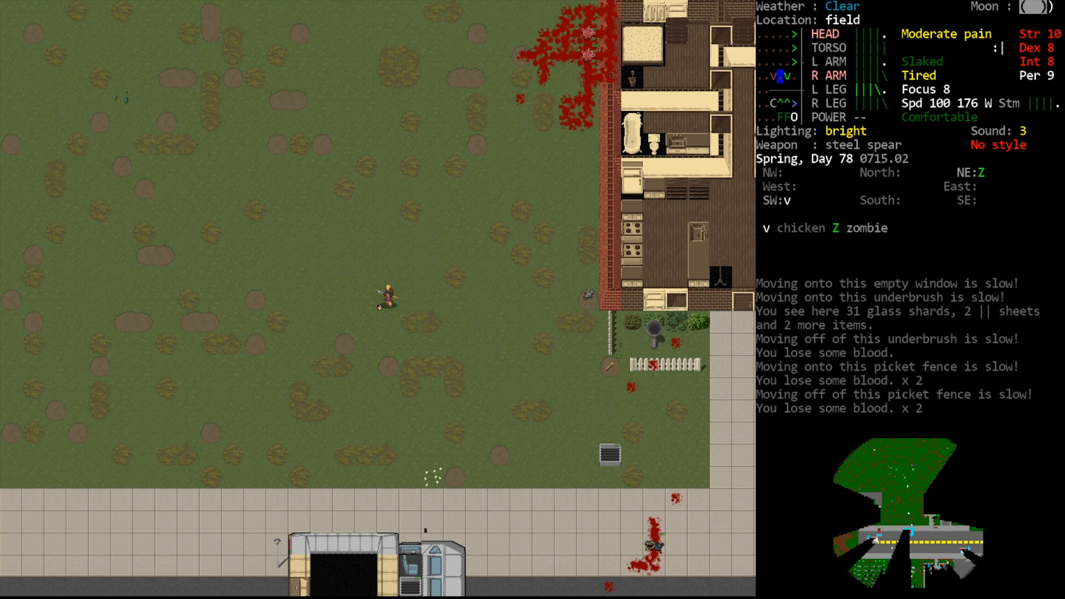
Step: Stow the looted food, wrench, hacksaw and flare in the cart's box
{"action": "key", "text": "a"}
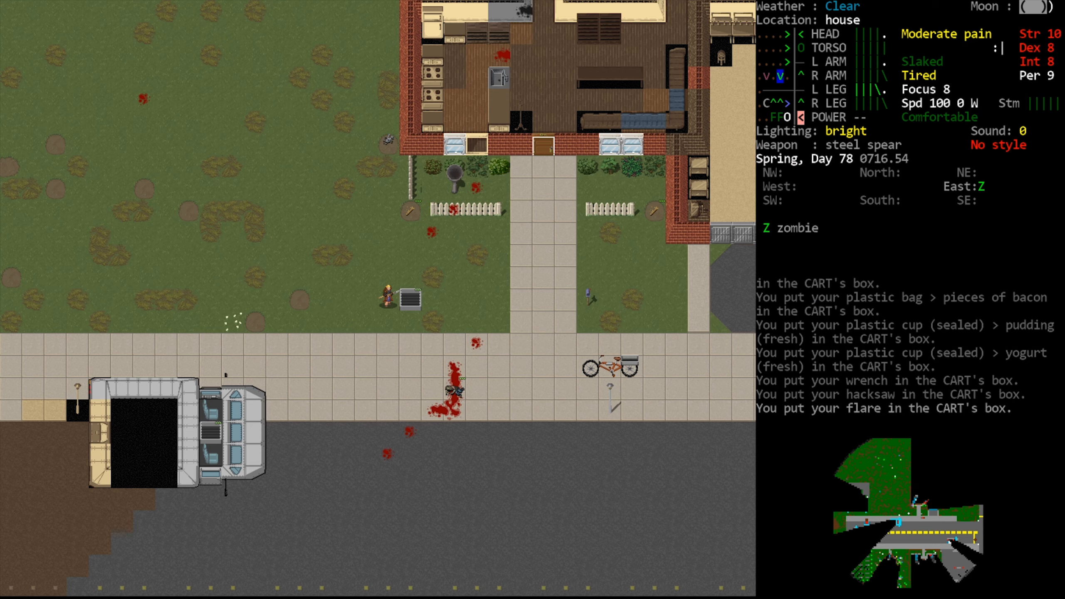
Step: Kill the zombie coming from the east, pulp it and grab its wallet
{"action": "key", "text": "m"}
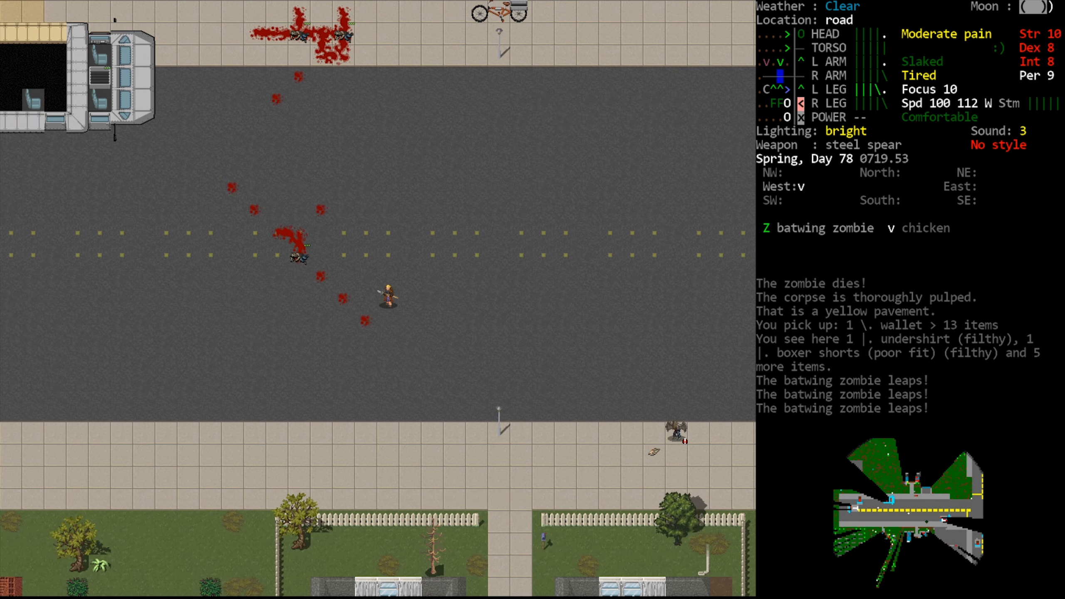
{"action": "key", "text": "x"}
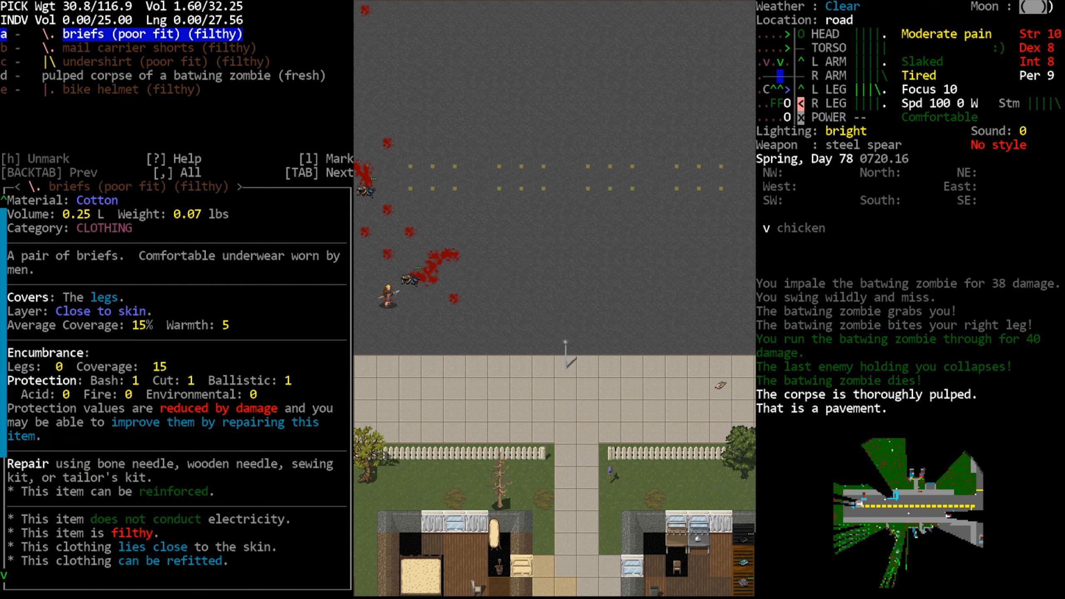
Step: Close the batwing zombie's dropped-clothing list without taking anything
{"action": "key", "text": "Escape"}
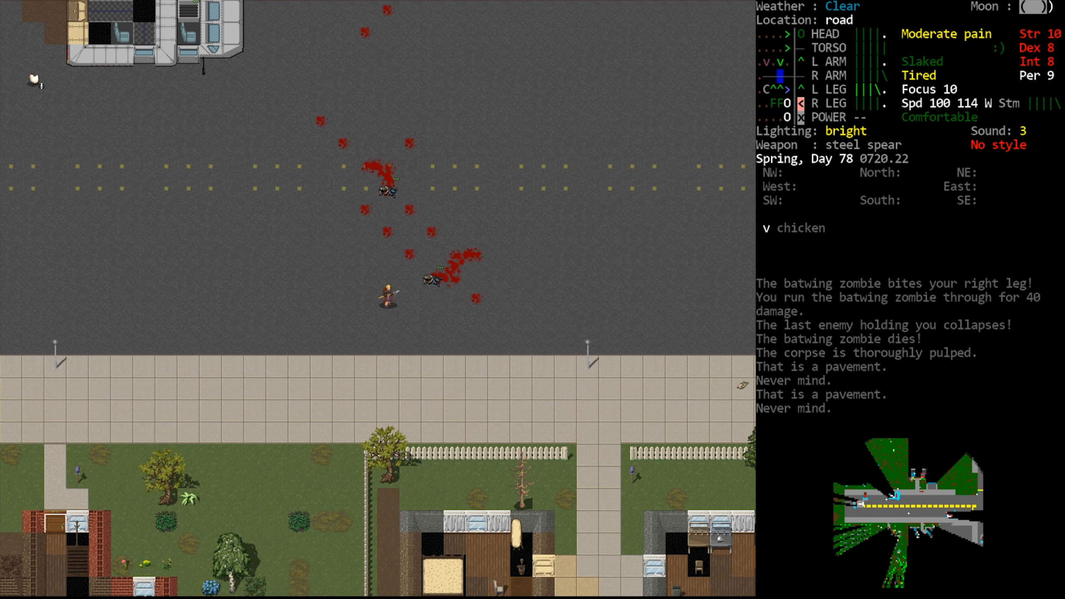
Step: Walk up the road past the corpses to the parked vehicle, sighting a zombie and grappler
{"action": "key", "text": "E"}
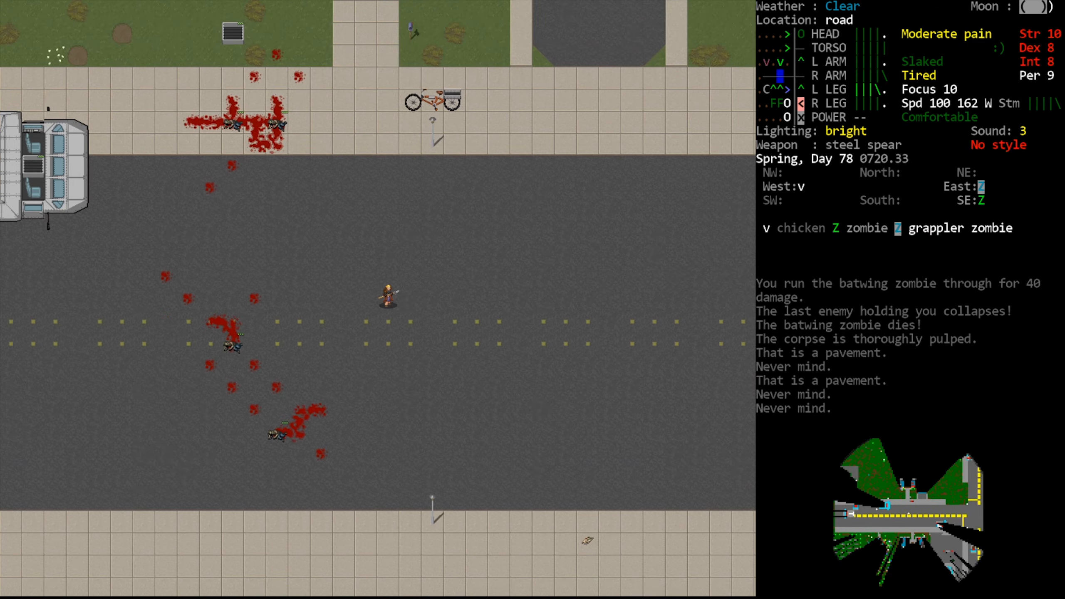
{"action": "key", "text": "D"}
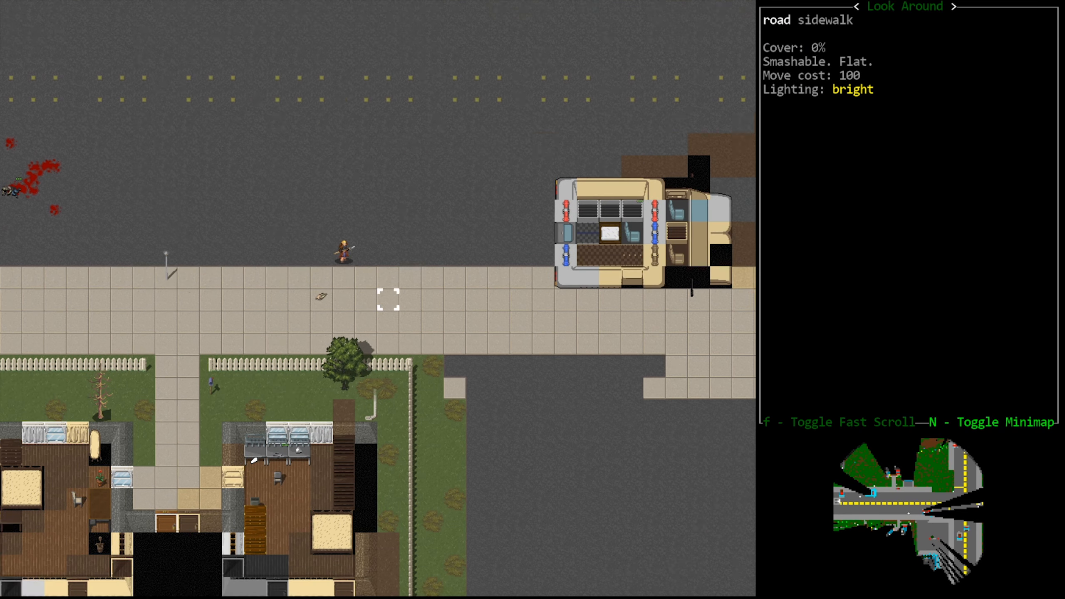
Step: Survey the sidewalk and road around the parked van
{"action": "scroll", "scroll_direction": "down", "scroll_amount": 3}
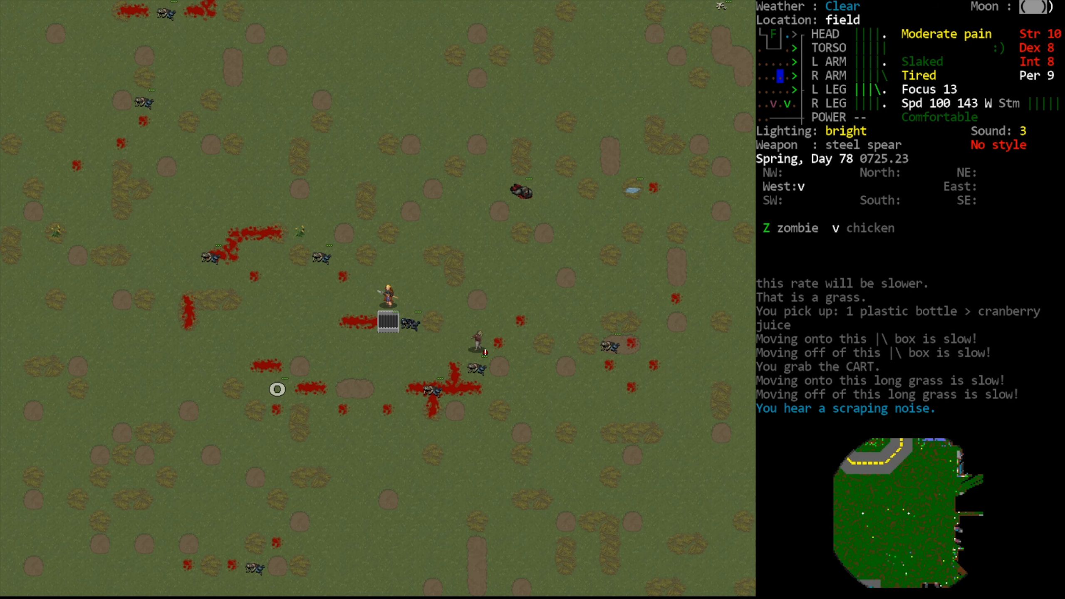
Step: Haul the grabbed cart across the field toward the house at the forest edge
{"action": "key", "text": "f"}
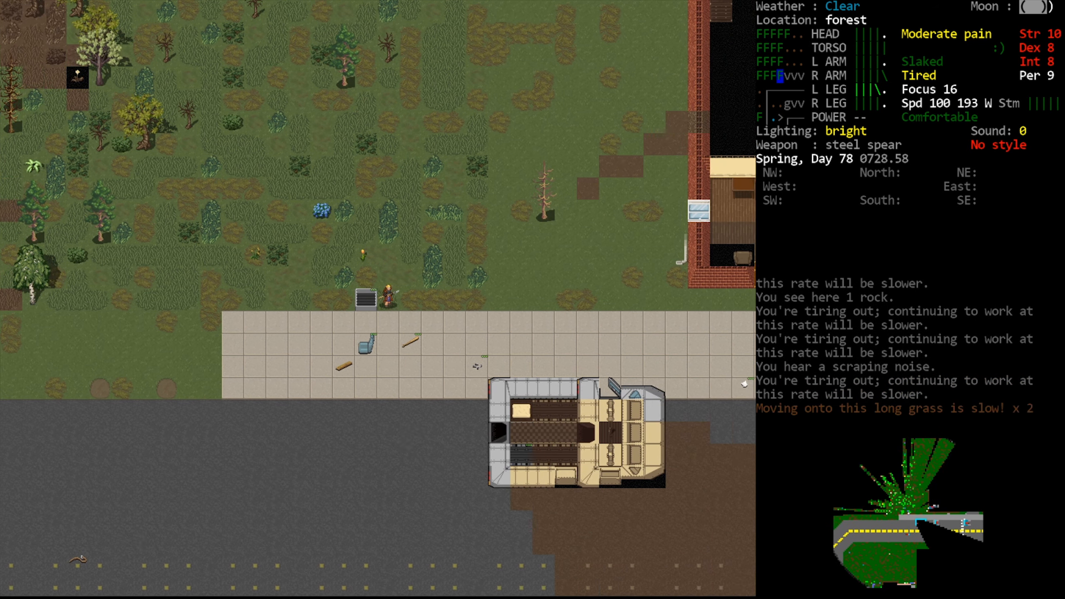
{"action": "key", "text": "right"}
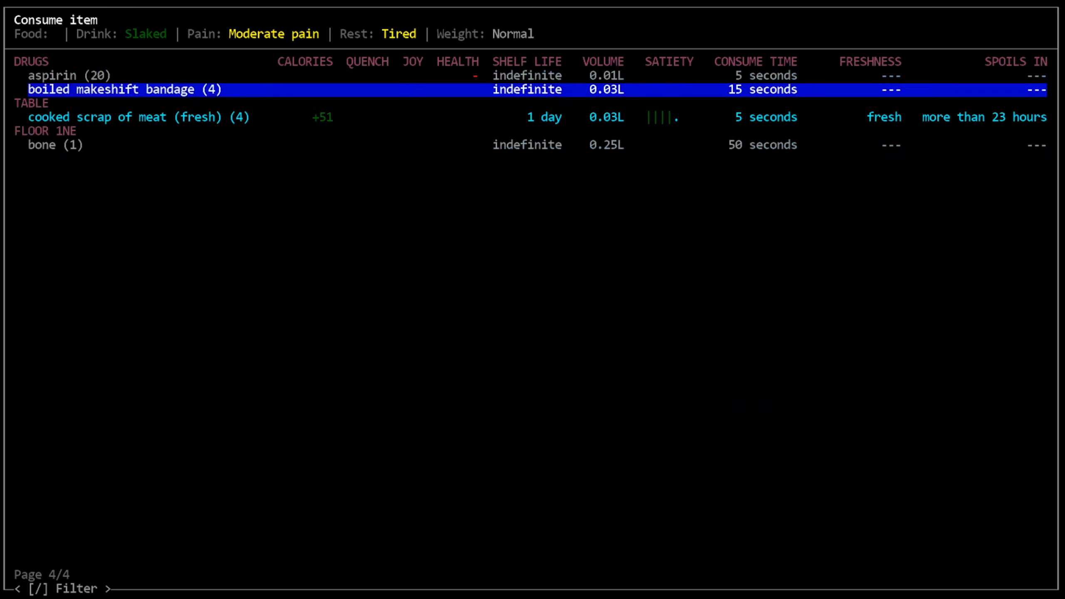
Step: Choose the cooked scrap of meat from the table to eat
{"action": "key", "text": "down"}
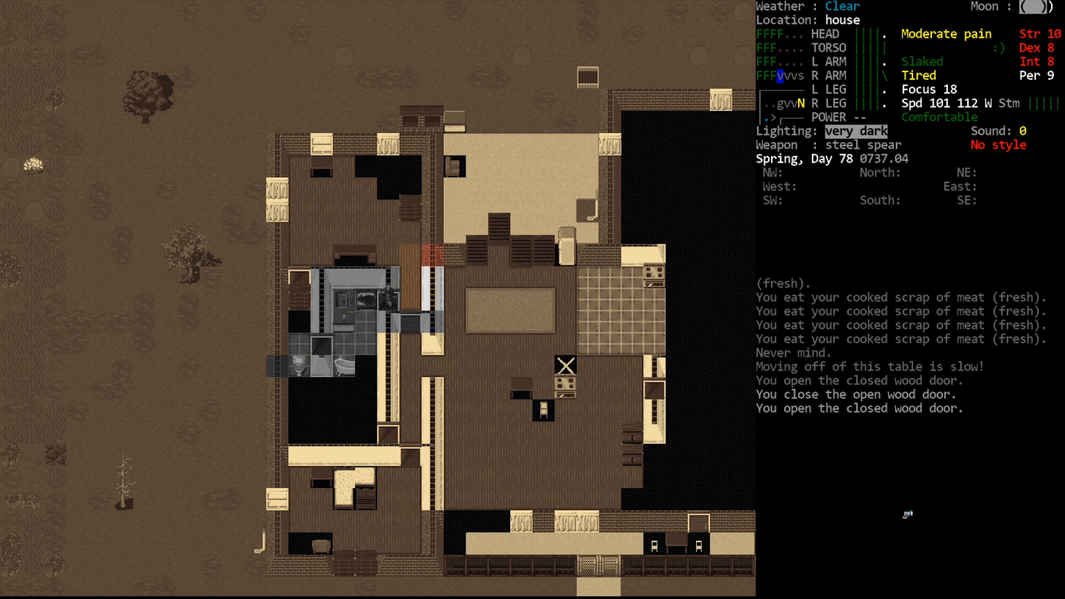
Step: Review the survivor's stats, skills and traits, then browse the full inventory
{"action": "key", "text": "@"}
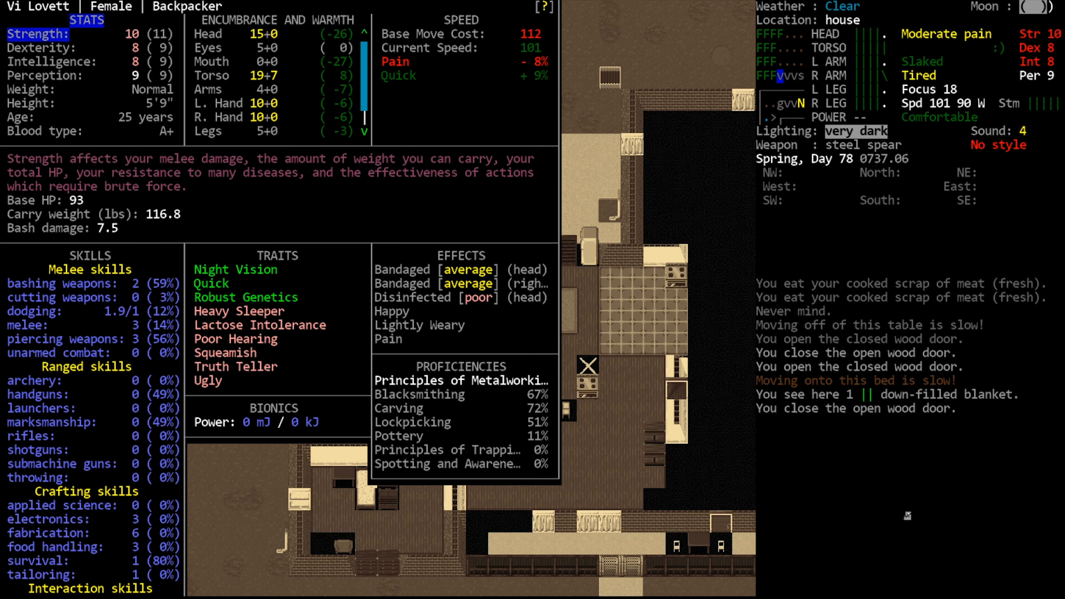
{"action": "key", "text": "i"}
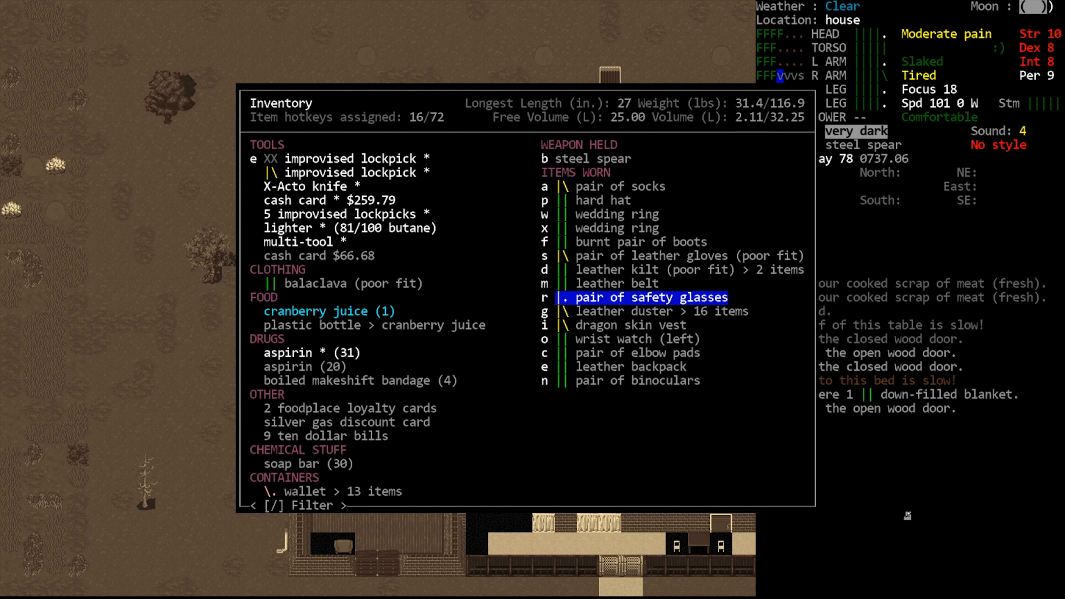
{"action": "key", "text": "Escape"}
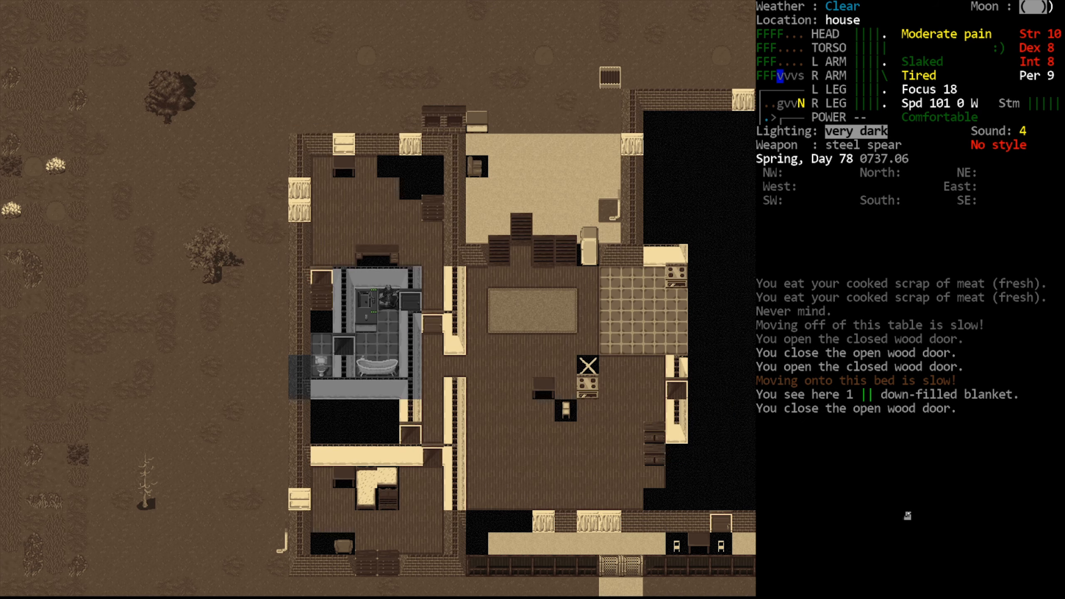
Step: Reopen the inventory, scroll down to the balaclava, and return to the map
{"action": "key", "text": "@"}
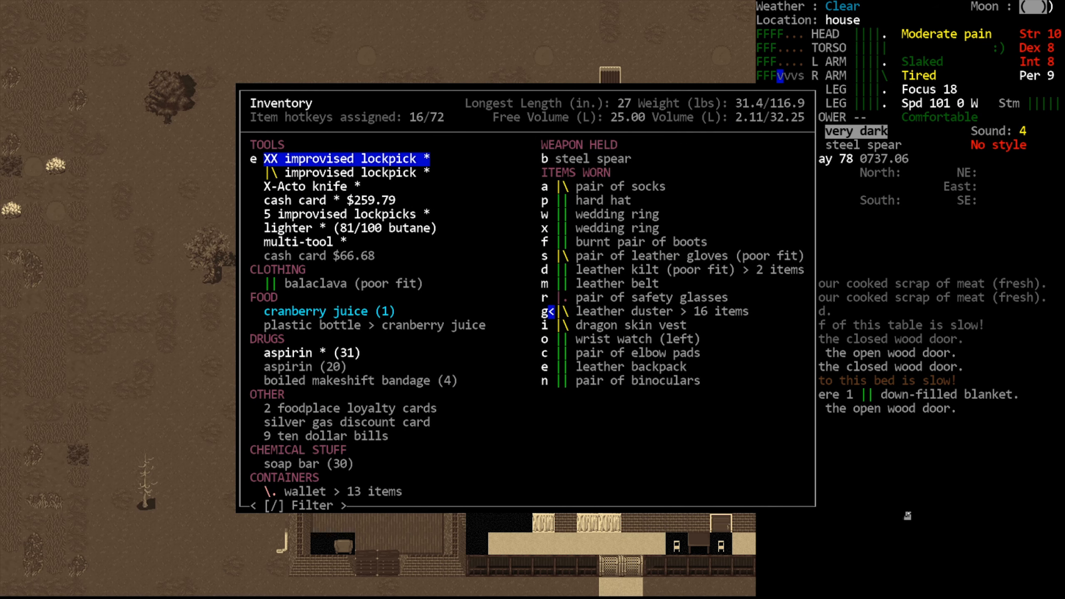
{"action": "key", "text": "DOWN"}
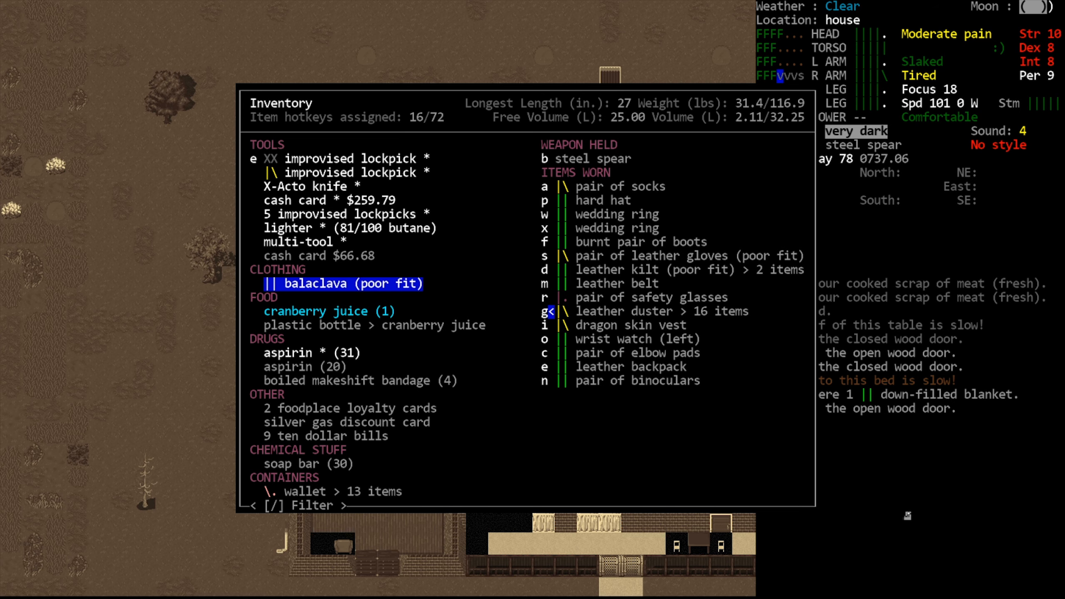
{"action": "key", "text": "Escape"}
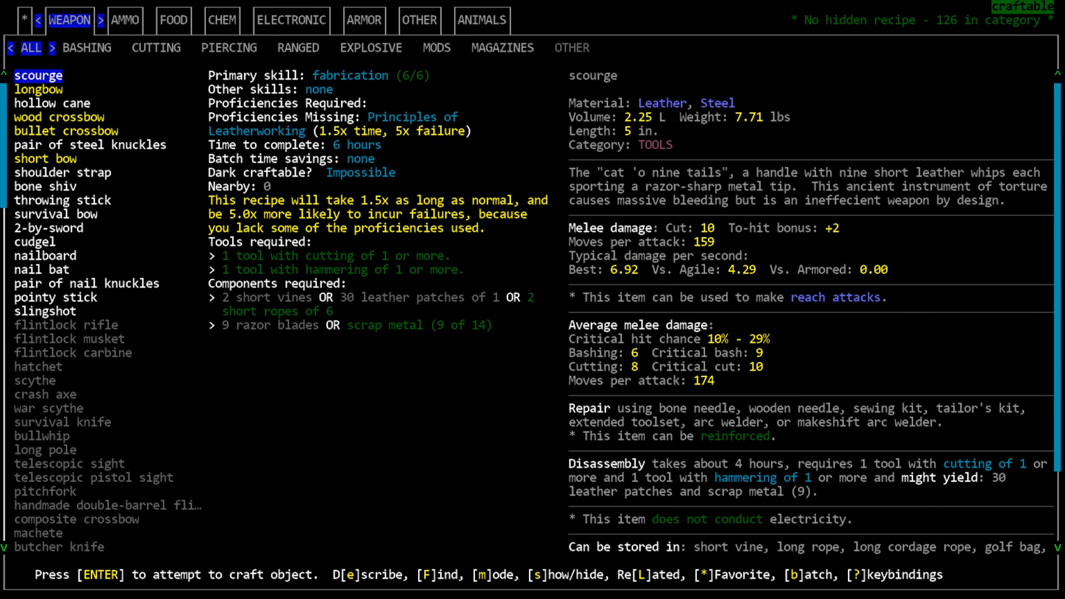
Step: Leave the crafting menu and bring up the Consume item menu
{"action": "left_click", "coordinate": [174, 20]}
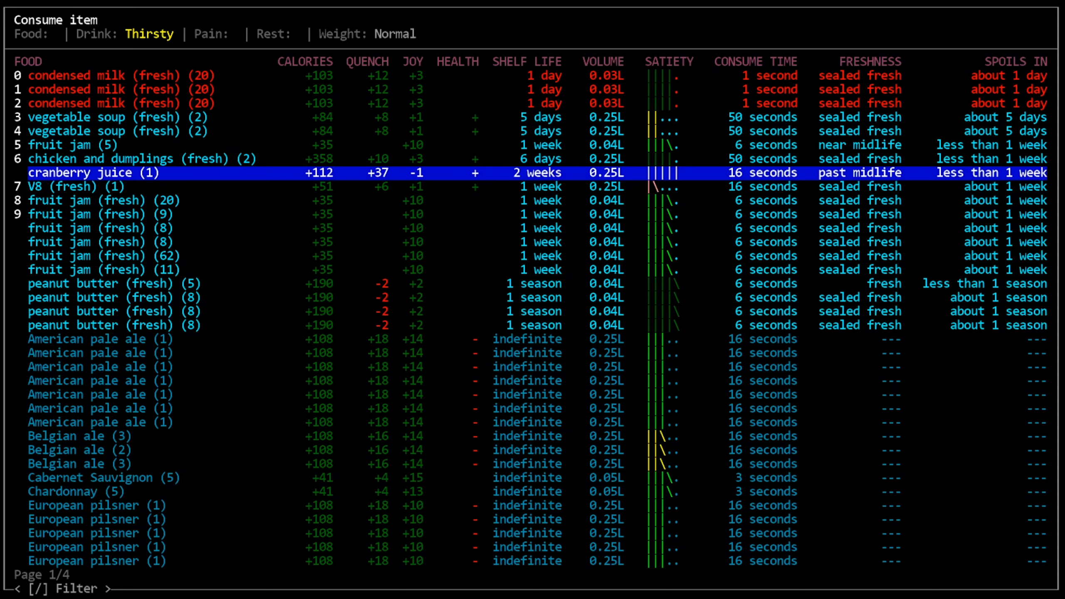
Step: Drink the cranberry juice, page through the drinks to the Long Island iced tea, then return to the map
{"action": "key", "text": "Down"}
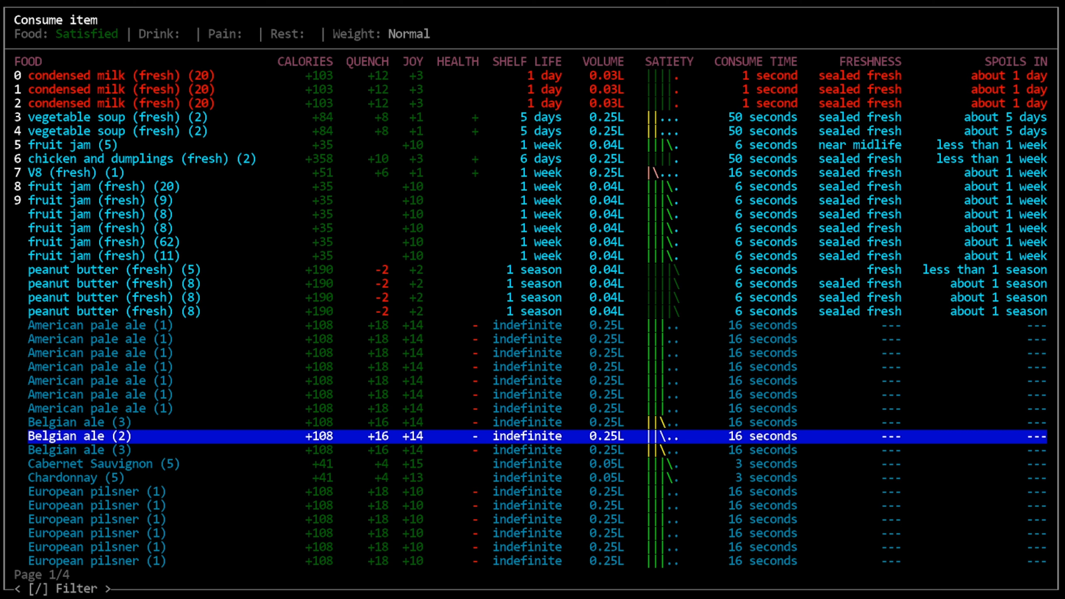
{"action": "key", "text": "Down"}
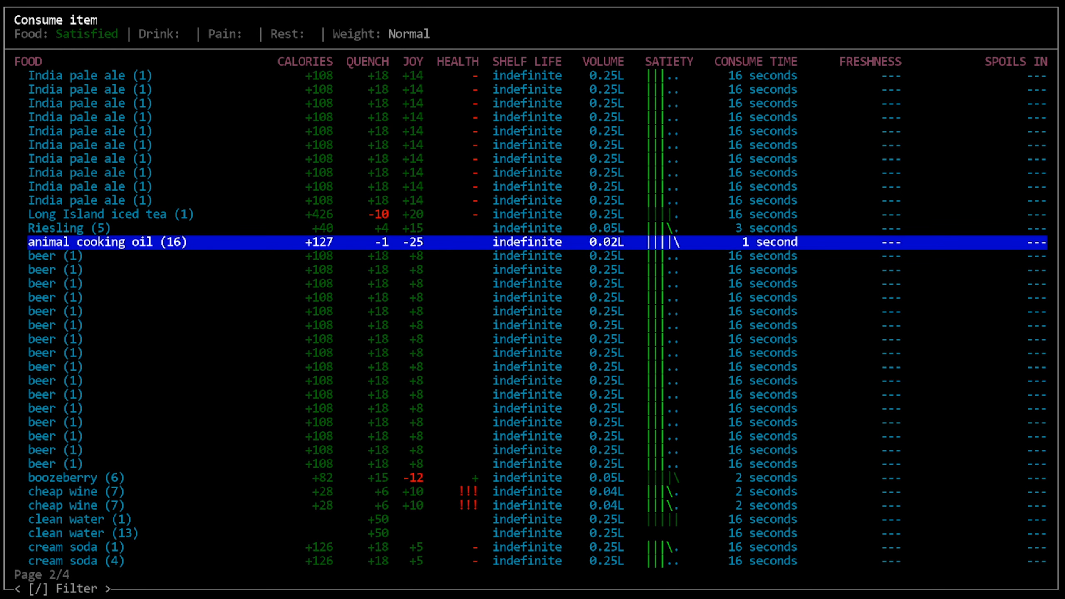
{"action": "key", "text": "Up"}
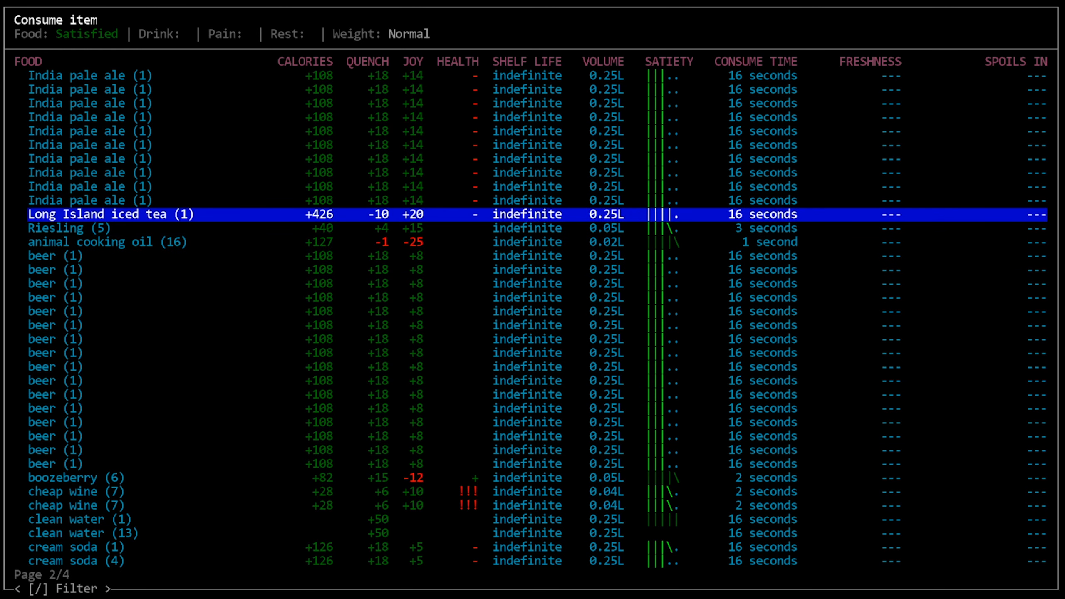
{"action": "key", "text": "Down"}
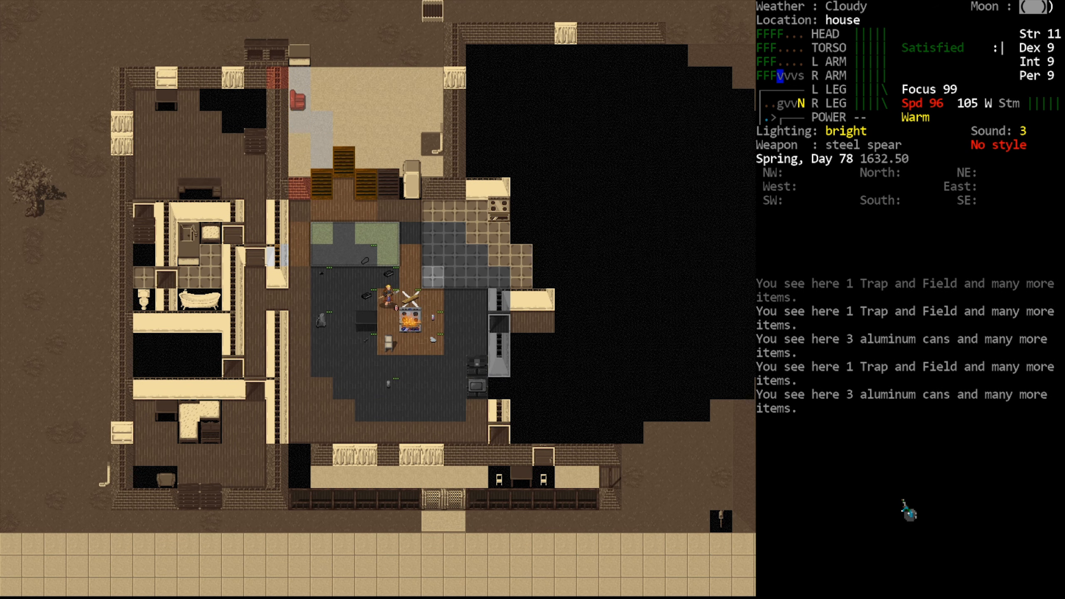
Step: Drop the wallet, soap, balaclava, cards and bills from the inventory
{"action": "key", "text": "i"}
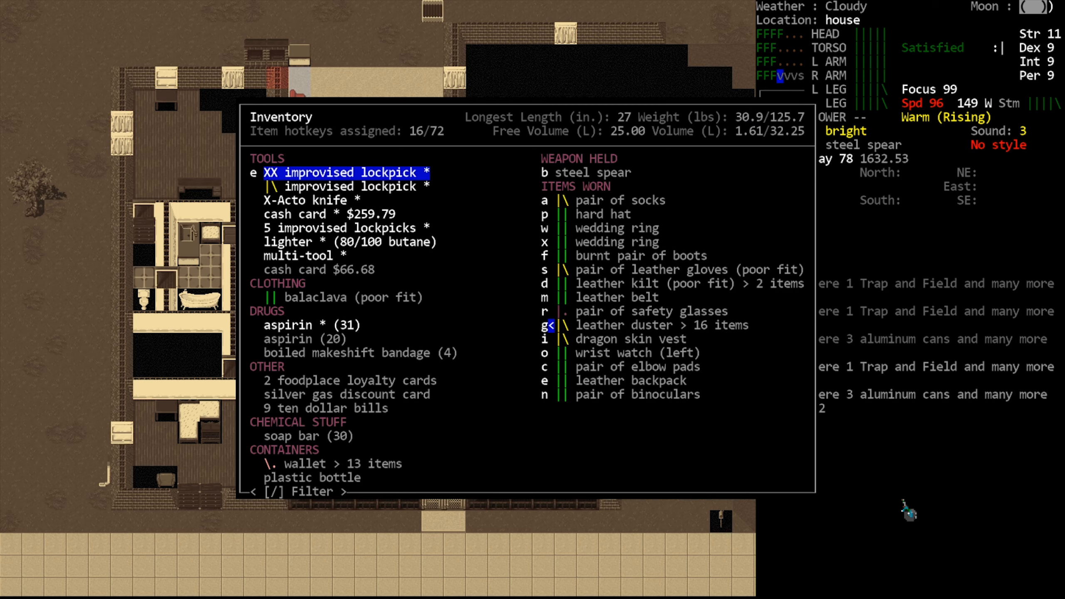
{"action": "key", "text": "Escape"}
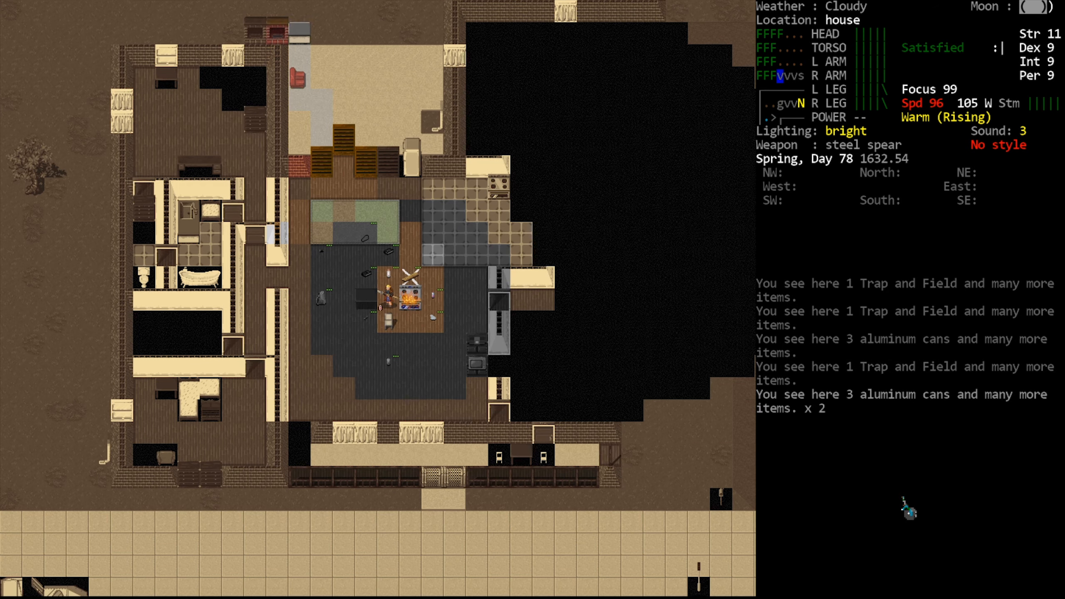
{"action": "key", "text": "d"}
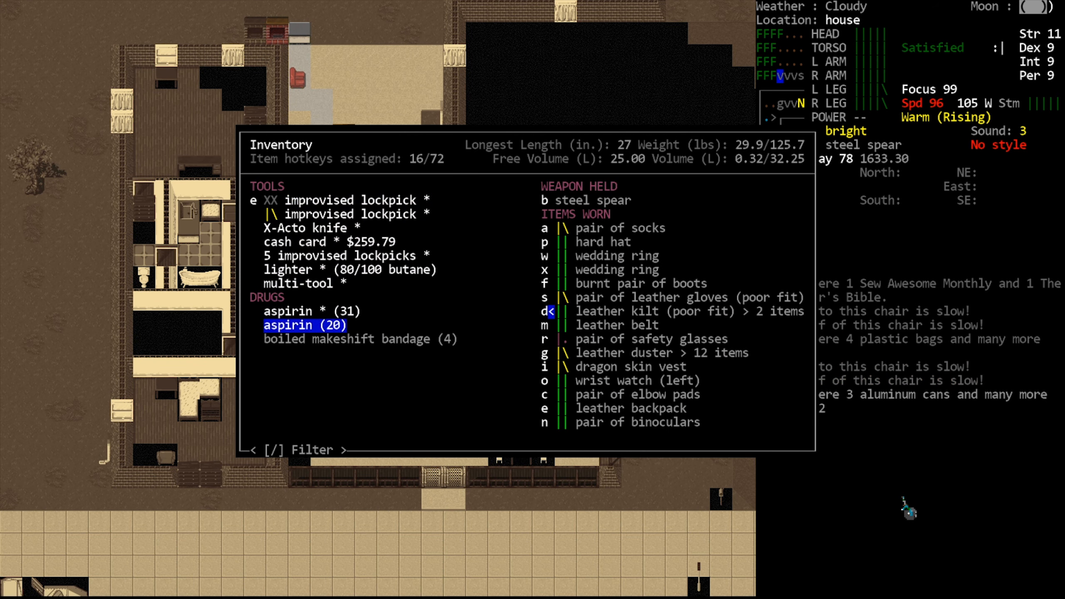
{"action": "key", "text": "Escape"}
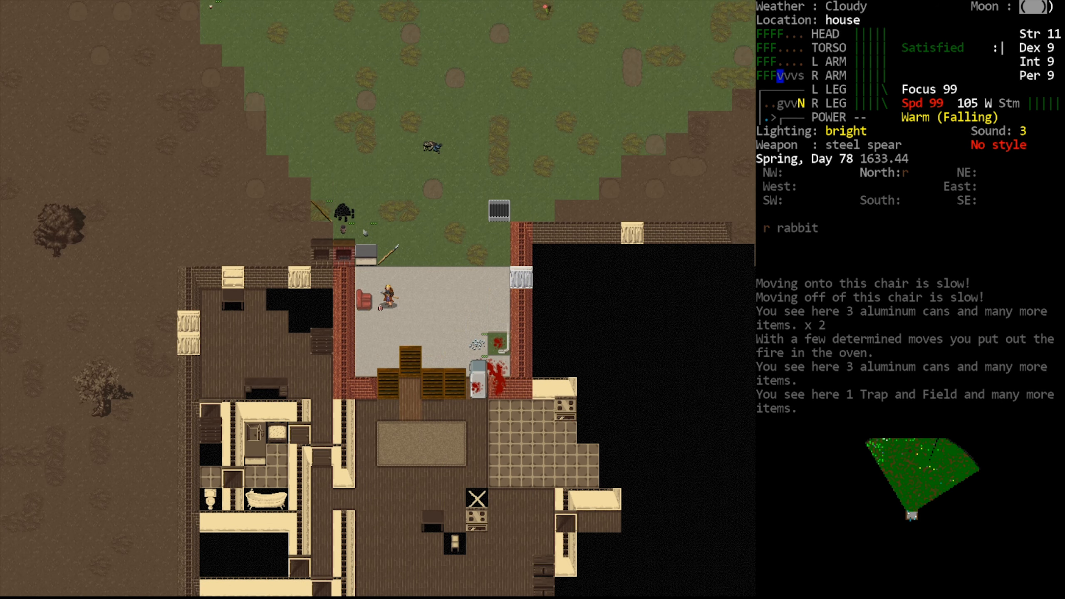
Step: Check the inventory before walking north out of the house
{"action": "key", "text": "i"}
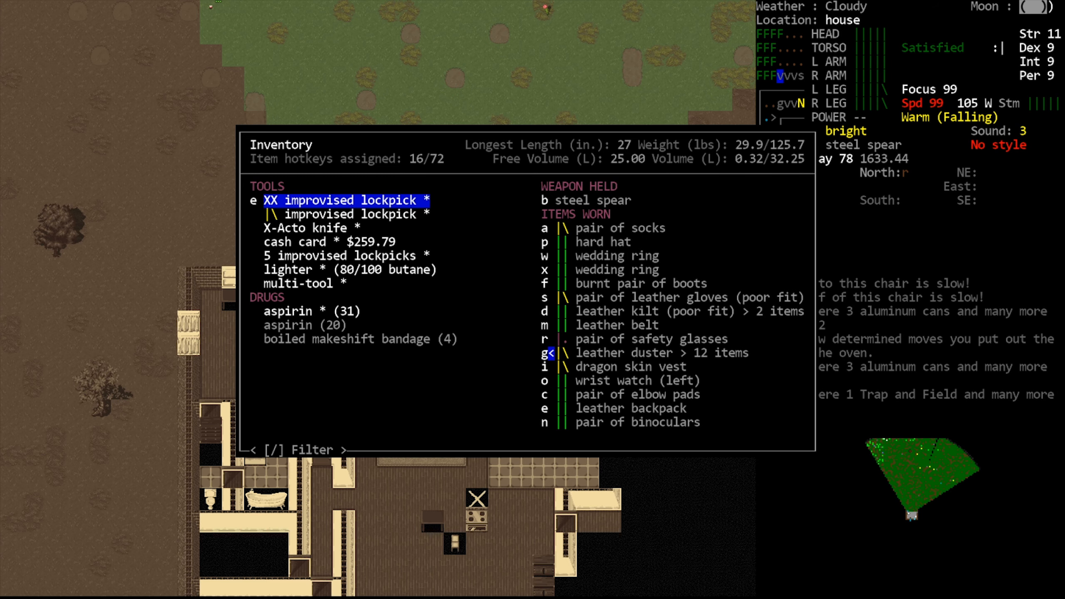
{"action": "key", "text": "Escape"}
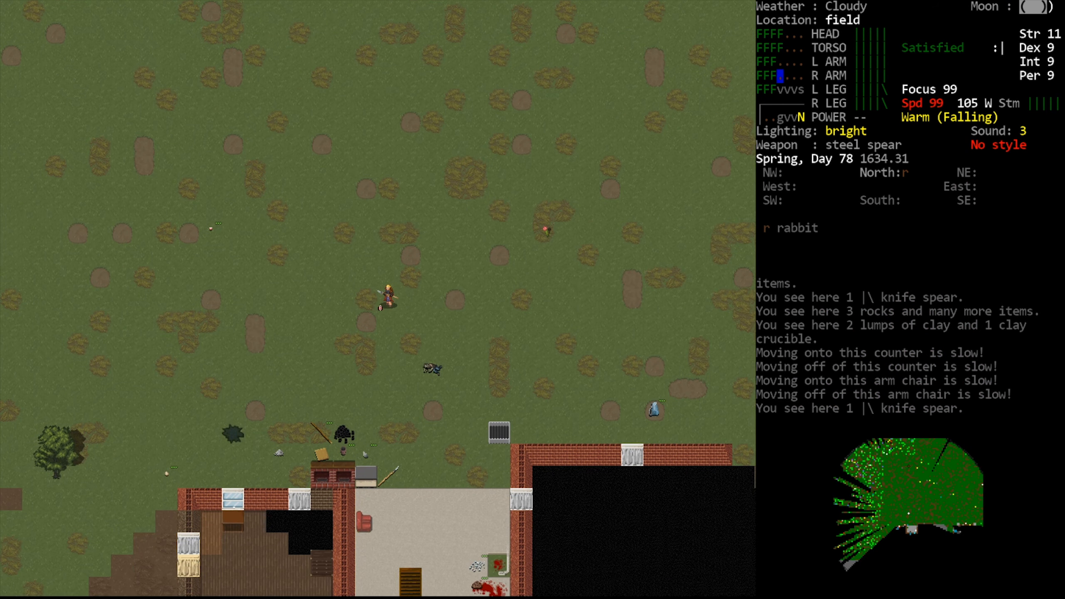
Step: Check the character sheet, then move up the road to store the silver and garnet in the cart
{"action": "key", "text": "@"}
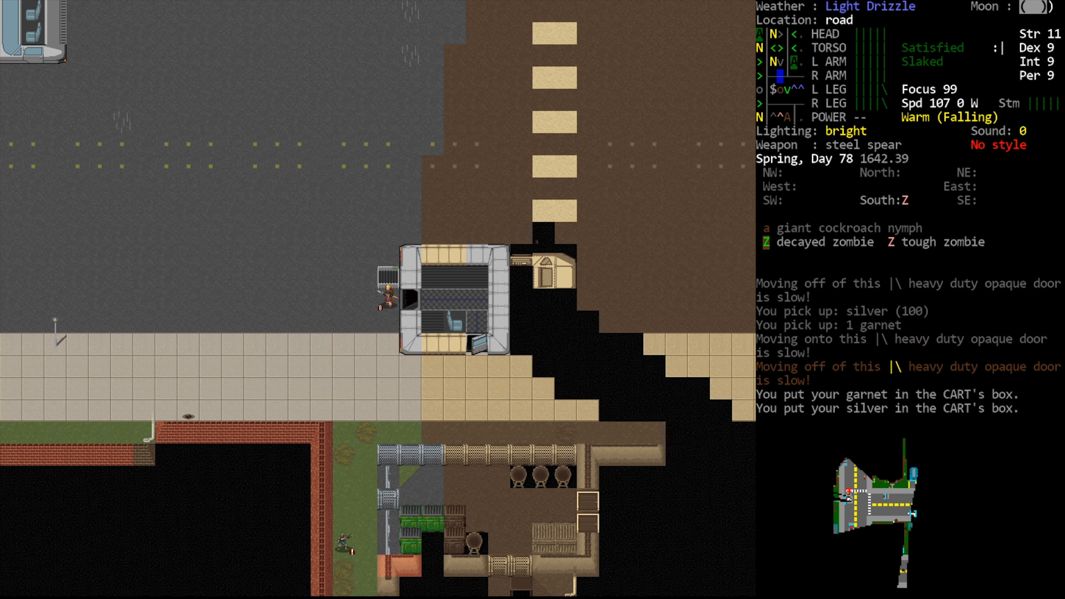
{"action": "key", "text": "up"}
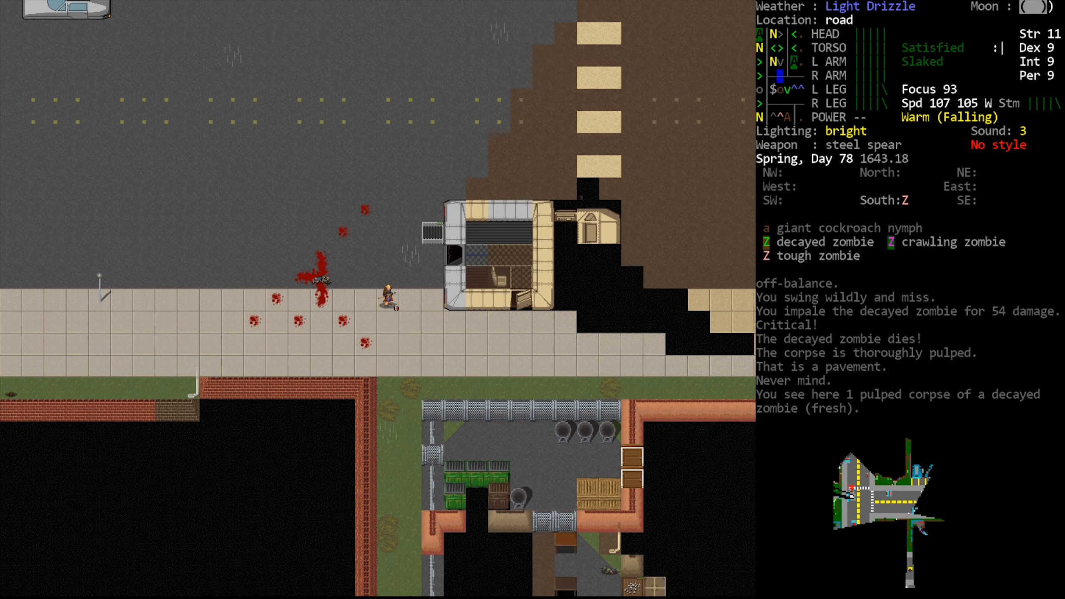
Step: Head south toward the outdoorsman's store after finishing the decayed zombie
{"action": "key", "text": "s"}
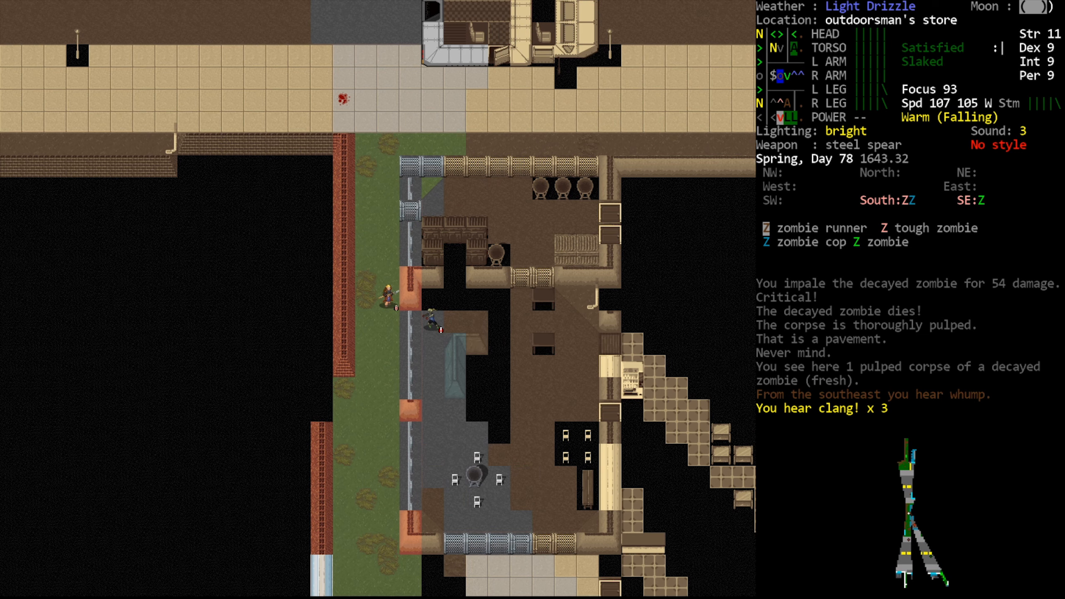
Step: Spear the zombie runner at the store and decline the climb-obstacle prompt
{"action": "key", "text": "s"}
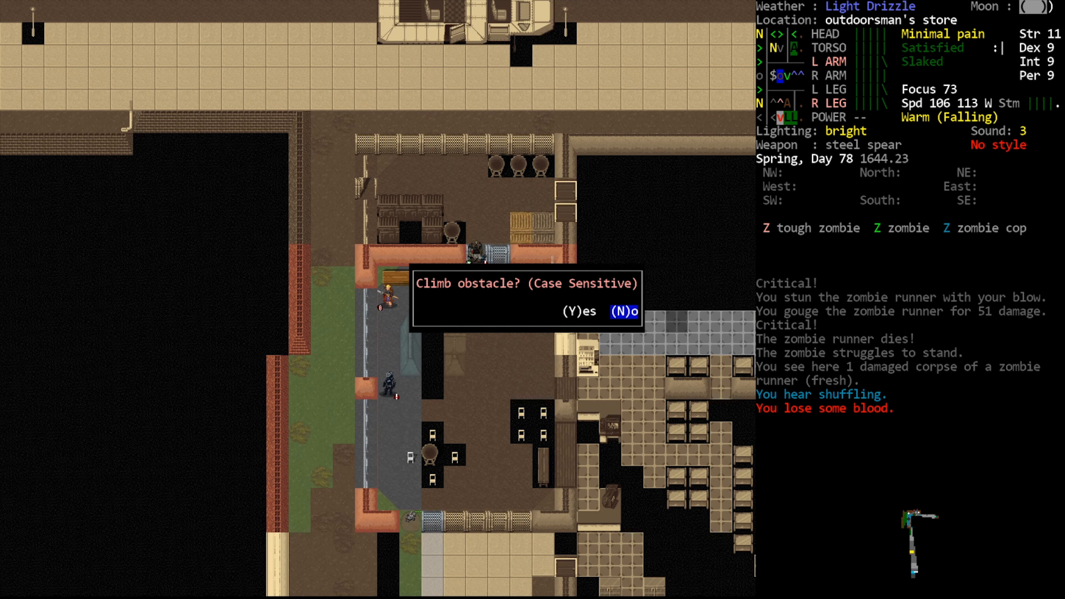
{"action": "key", "text": "n"}
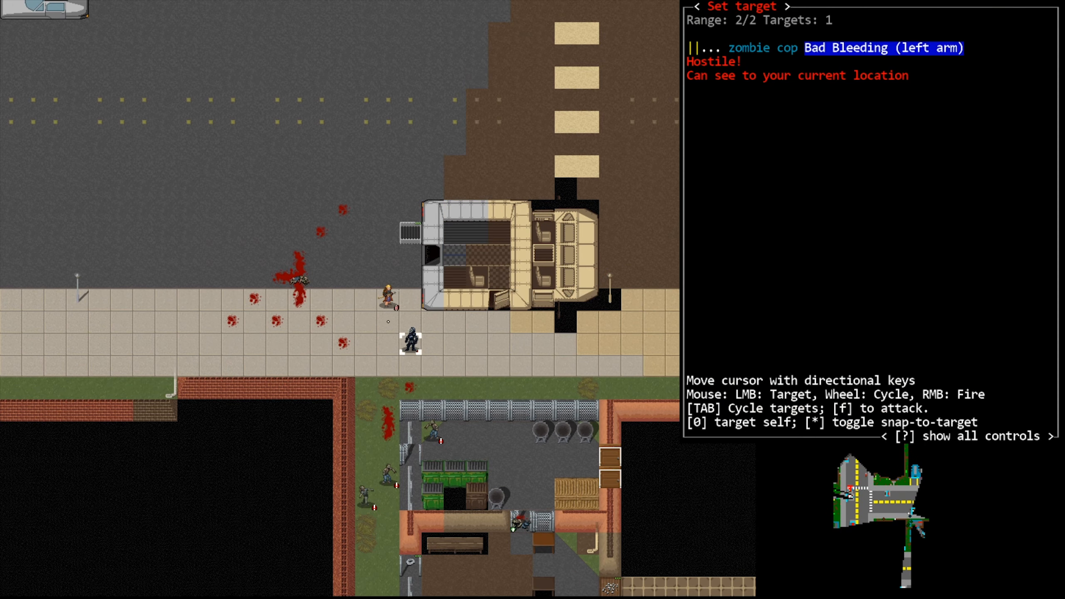
Step: Attack the targeted zombie cop and the next street zombie with the spear
{"action": "key", "text": "f"}
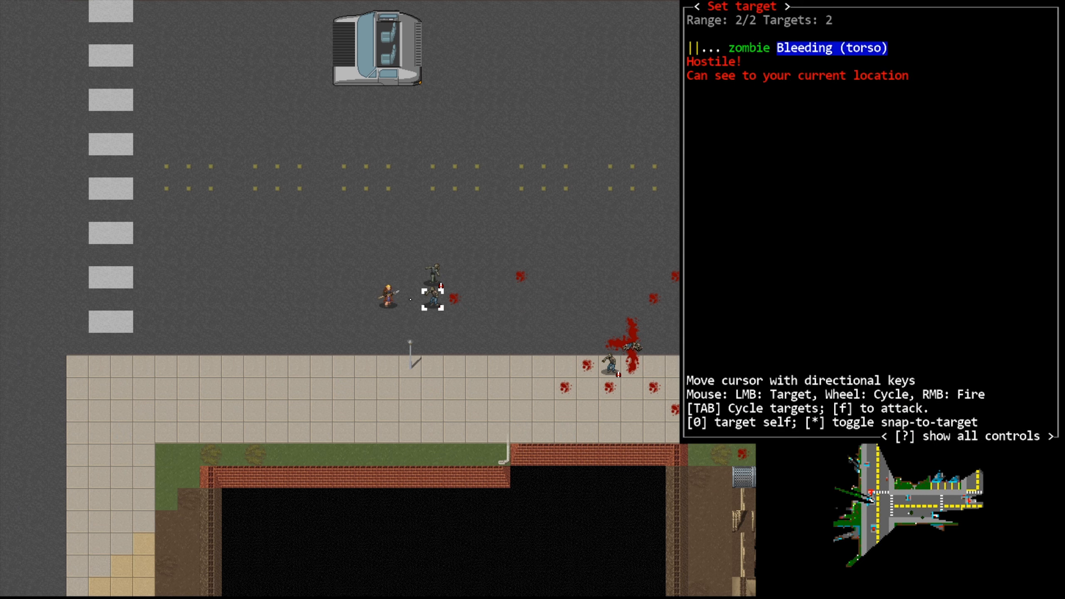
{"action": "key", "text": "f"}
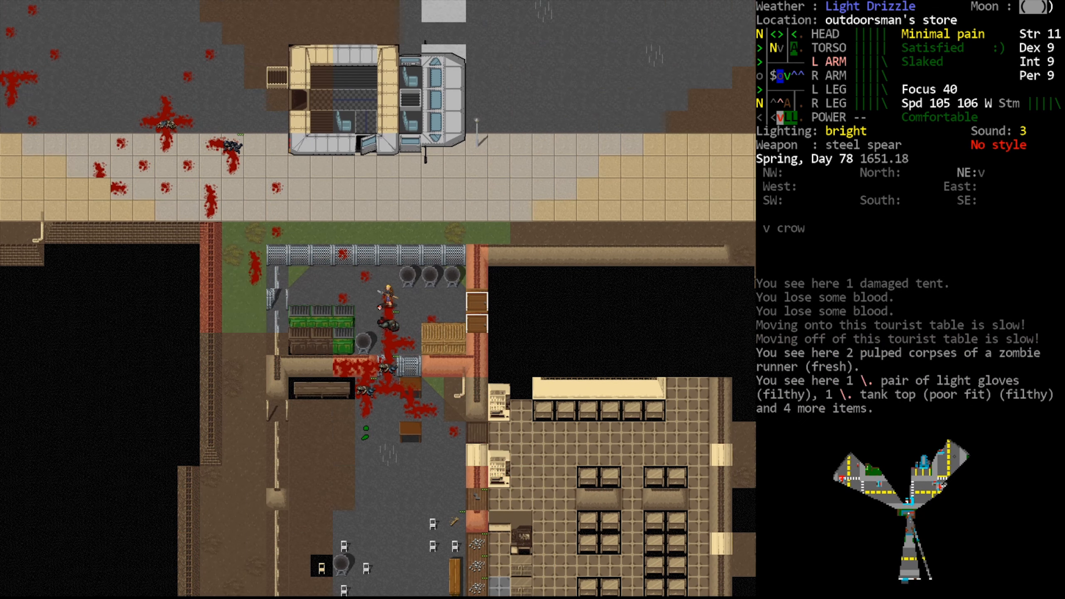
Step: Move north into the store to engage the grabber zombie
{"action": "key", "text": "k"}
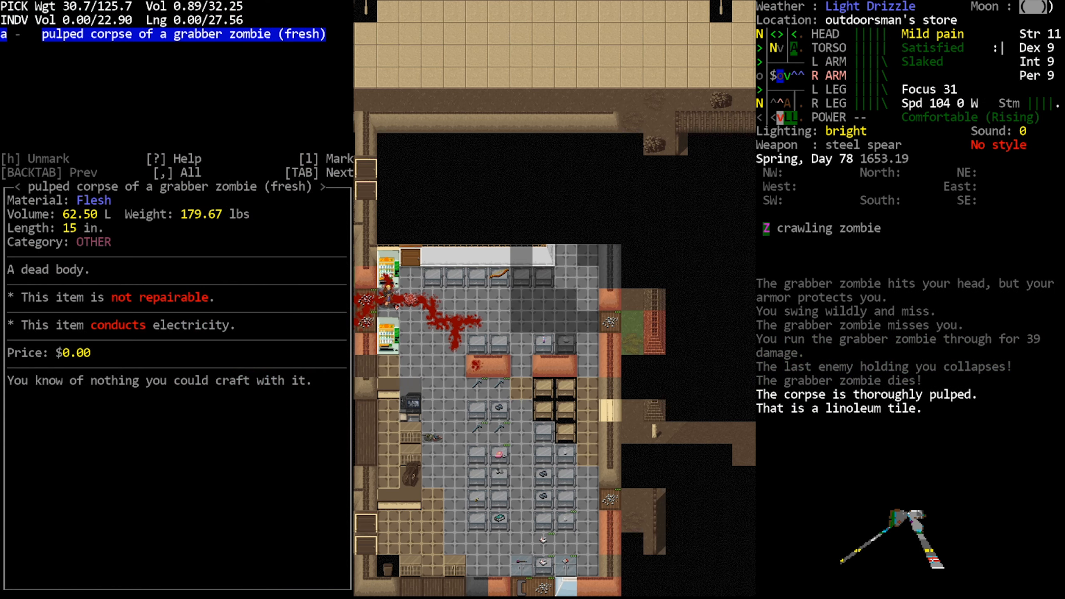
Step: Leave the pickup list and look around to target the crawling zombie
{"action": "key", "text": "escape"}
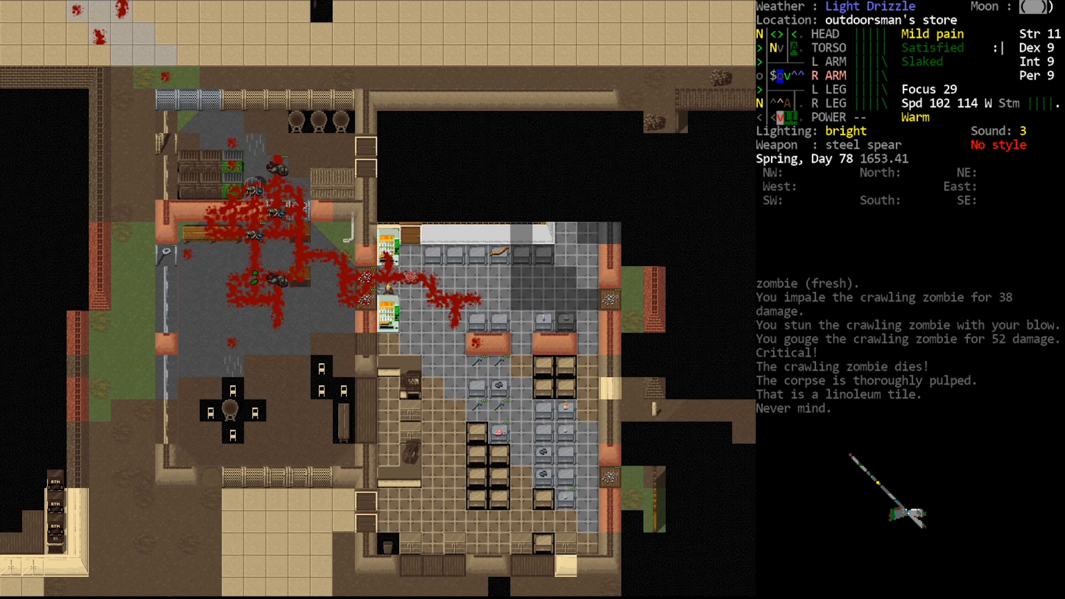
{"action": "key", "text": "x"}
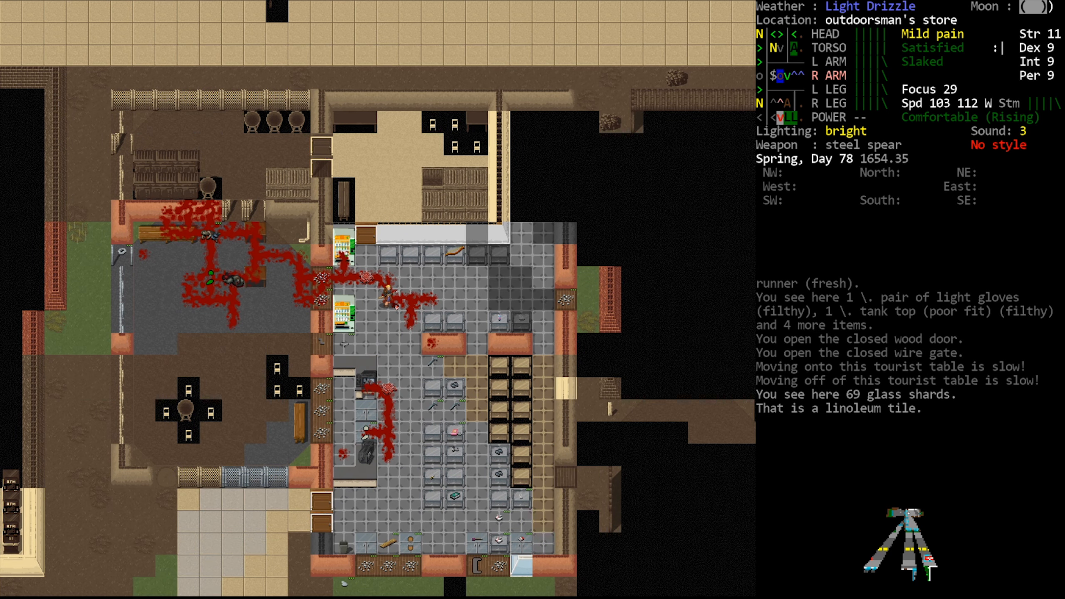
Step: Quicksave the game from the main menu after clearing the store
{"action": "key", "text": "Escape"}
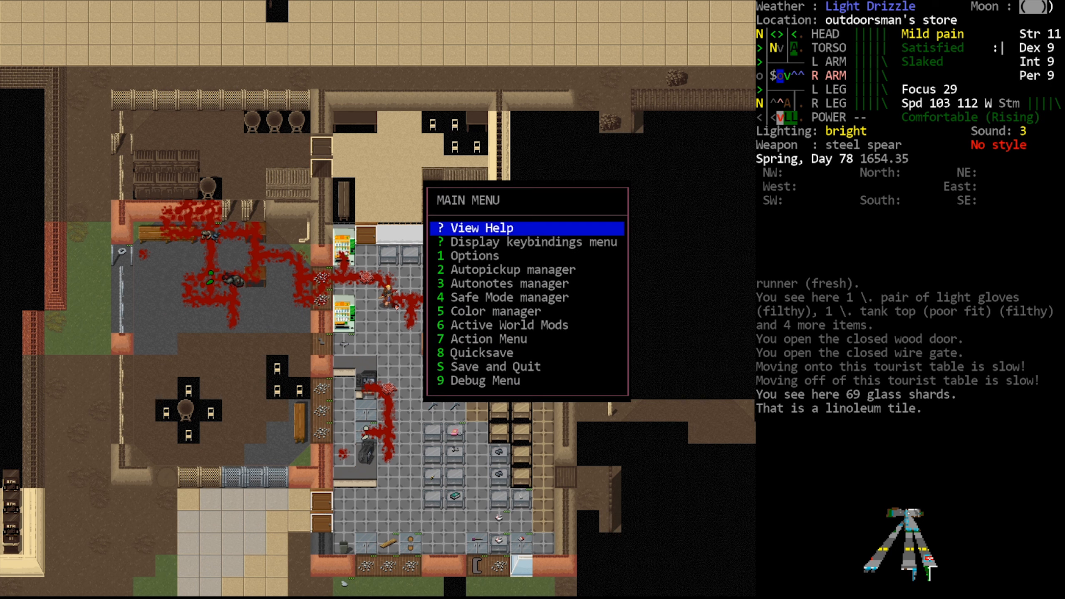
{"action": "left_click", "coordinate": [474, 352]}
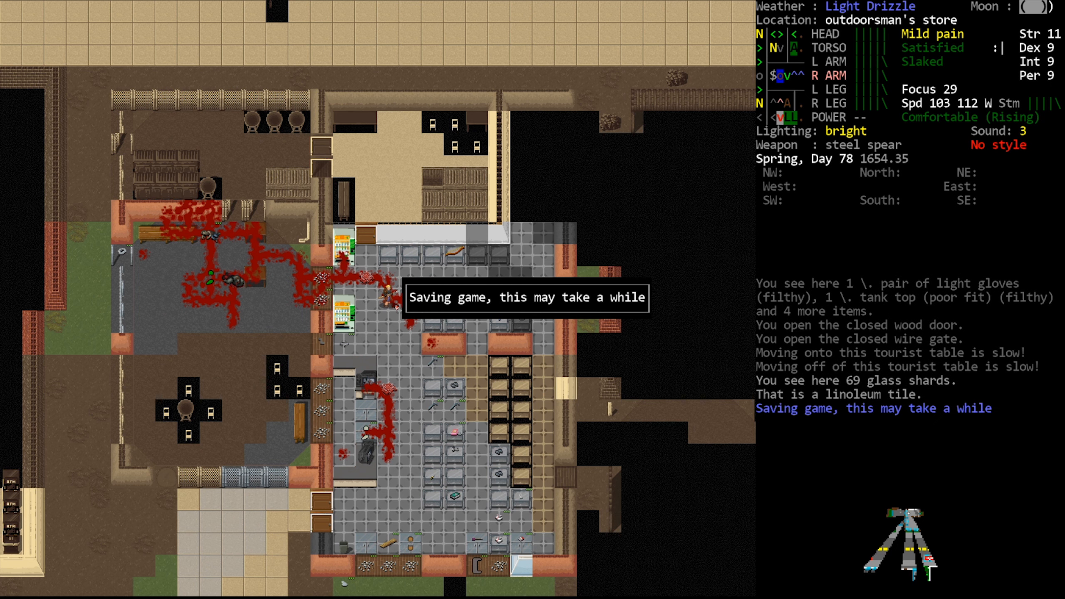